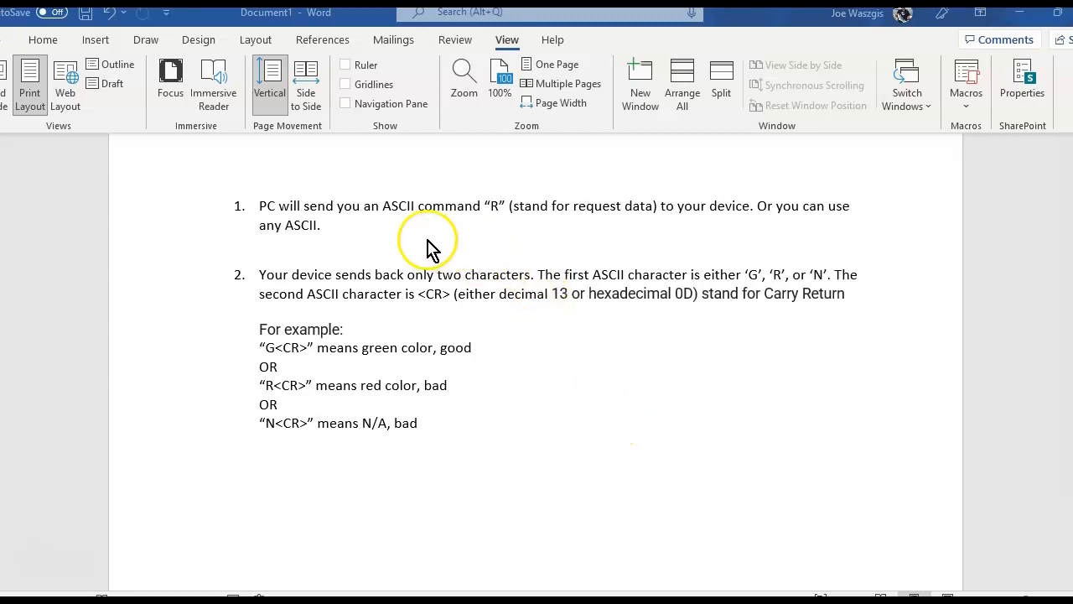
{"action": "mouse_move", "coordinate": [492, 223]}
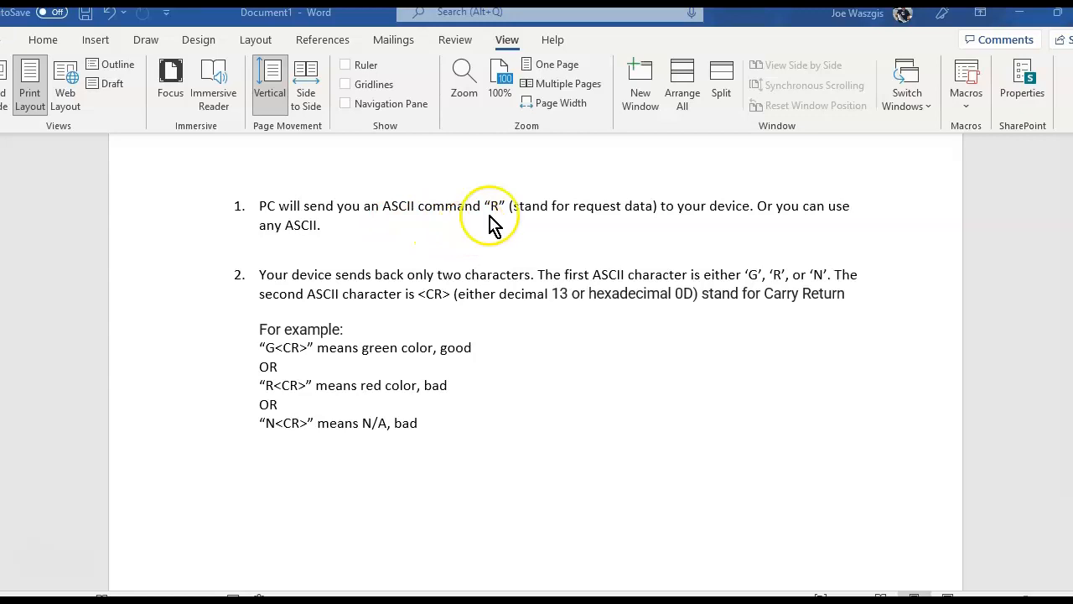
{"action": "mouse_move", "coordinate": [605, 226]}
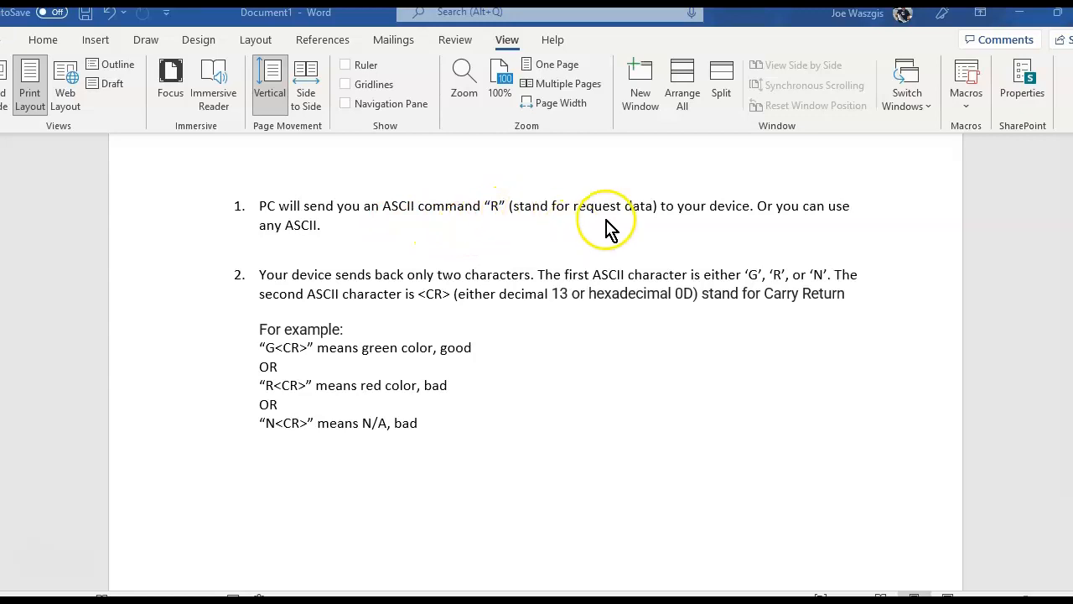
{"action": "mouse_move", "coordinate": [599, 264]}
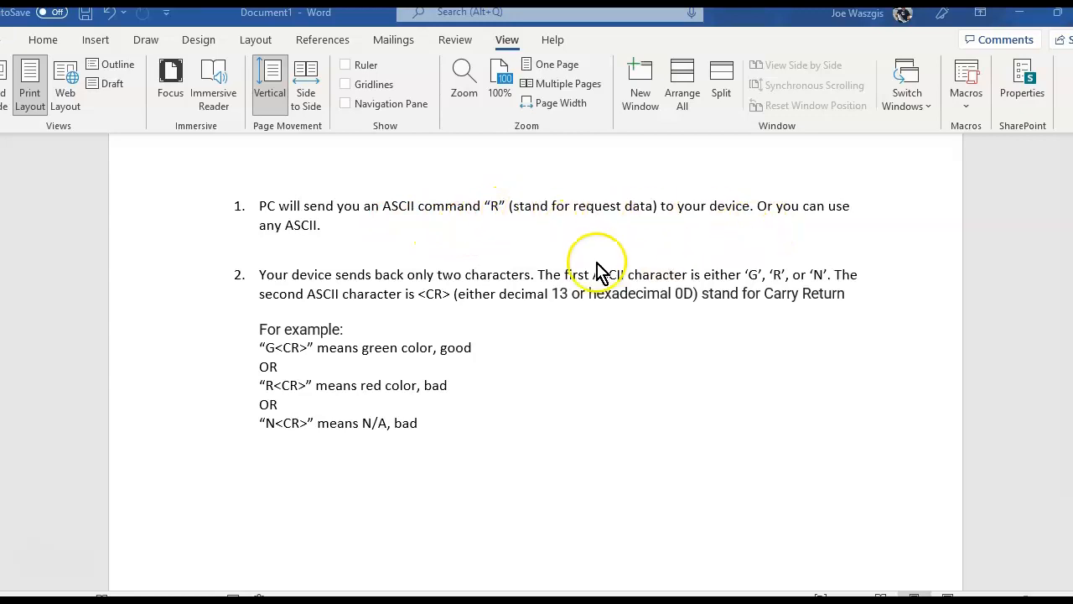
{"action": "mouse_move", "coordinate": [520, 238]}
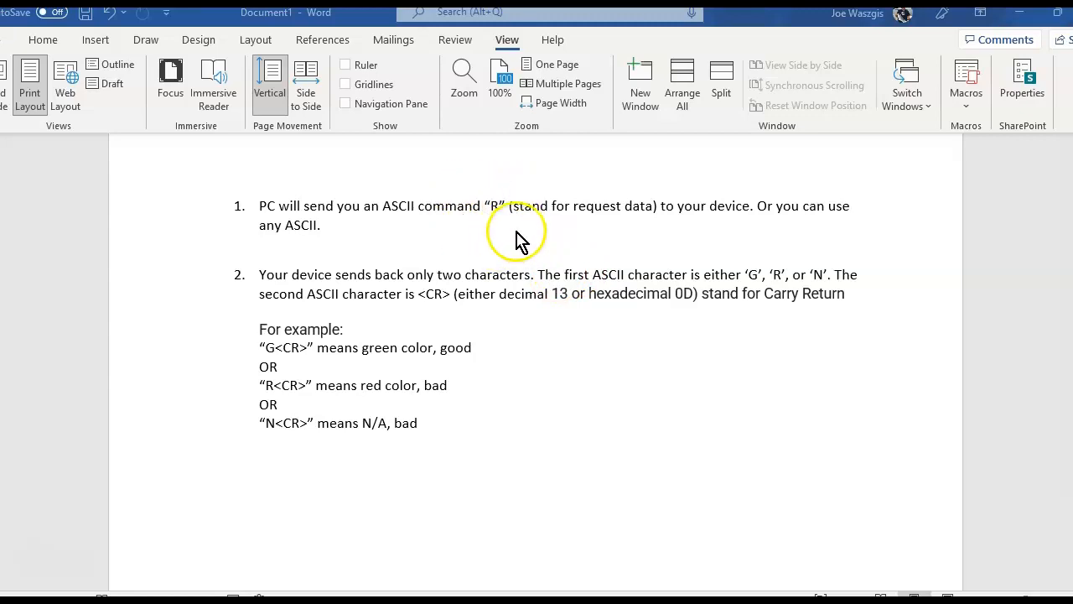
{"action": "mouse_move", "coordinate": [520, 239]}
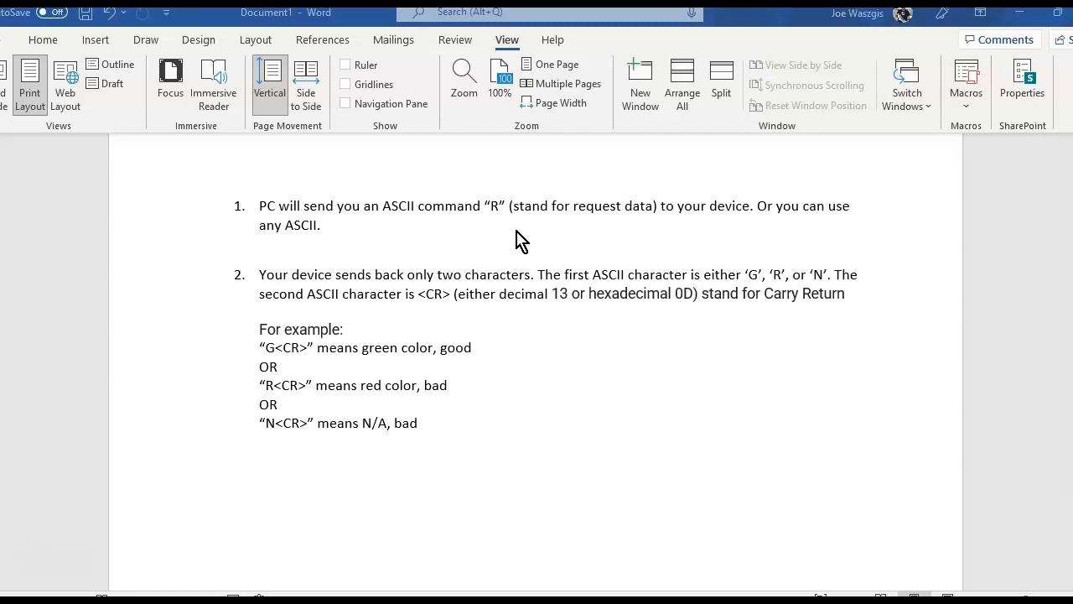
{"action": "mouse_move", "coordinate": [511, 289]}
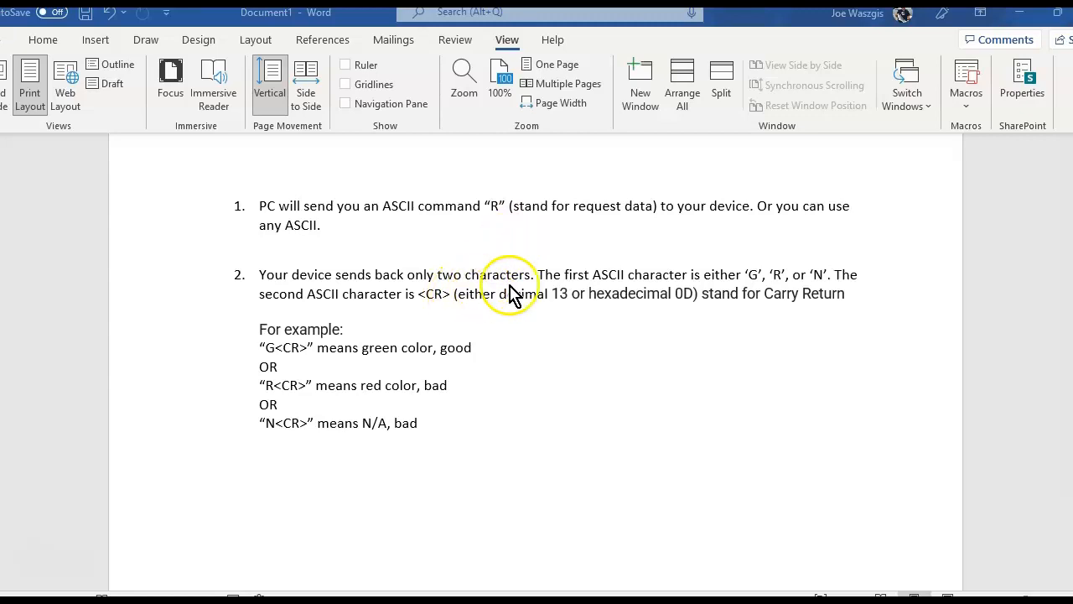
{"action": "mouse_move", "coordinate": [652, 299]}
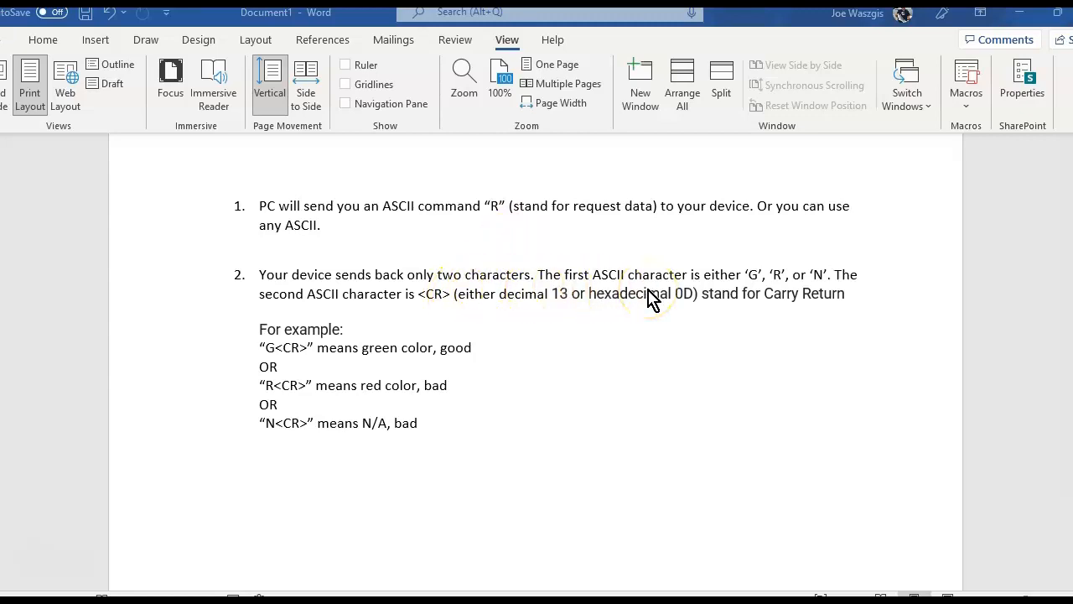
{"action": "mouse_move", "coordinate": [720, 300]}
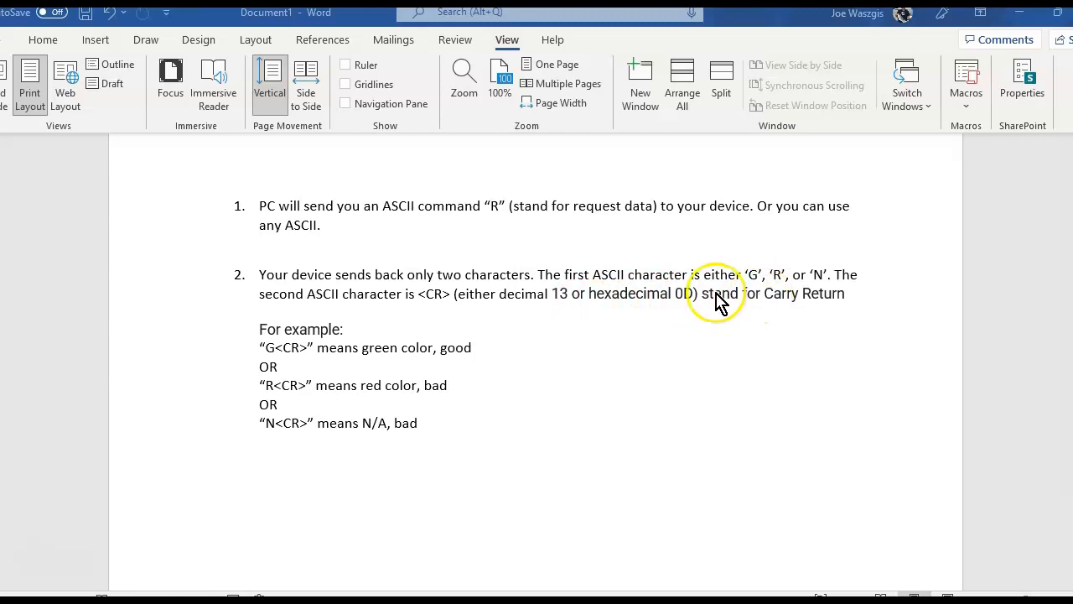
{"action": "mouse_move", "coordinate": [818, 289]}
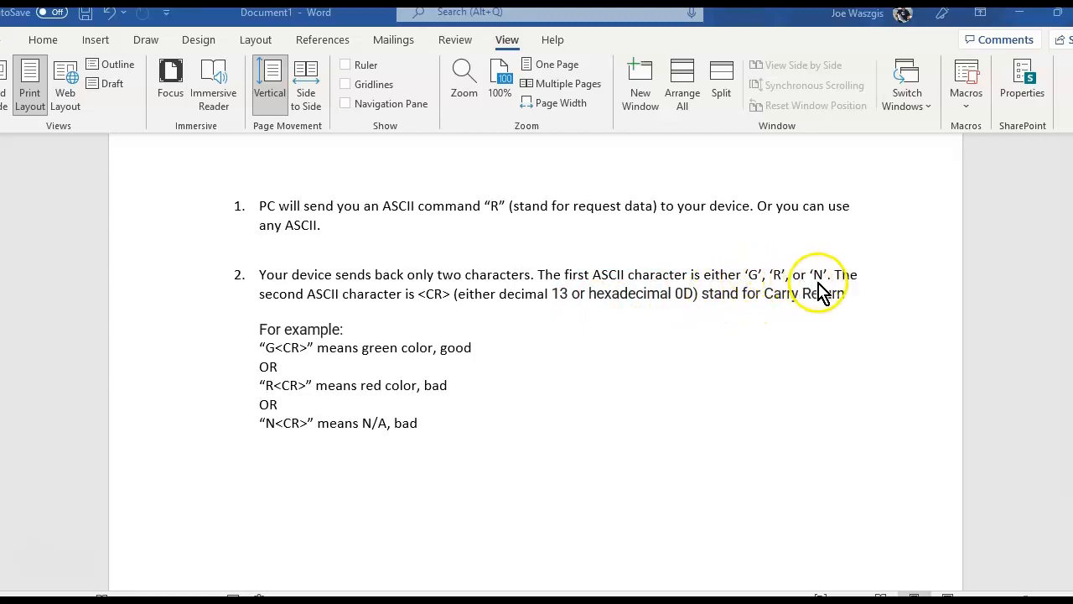
{"action": "mouse_move", "coordinate": [633, 323]}
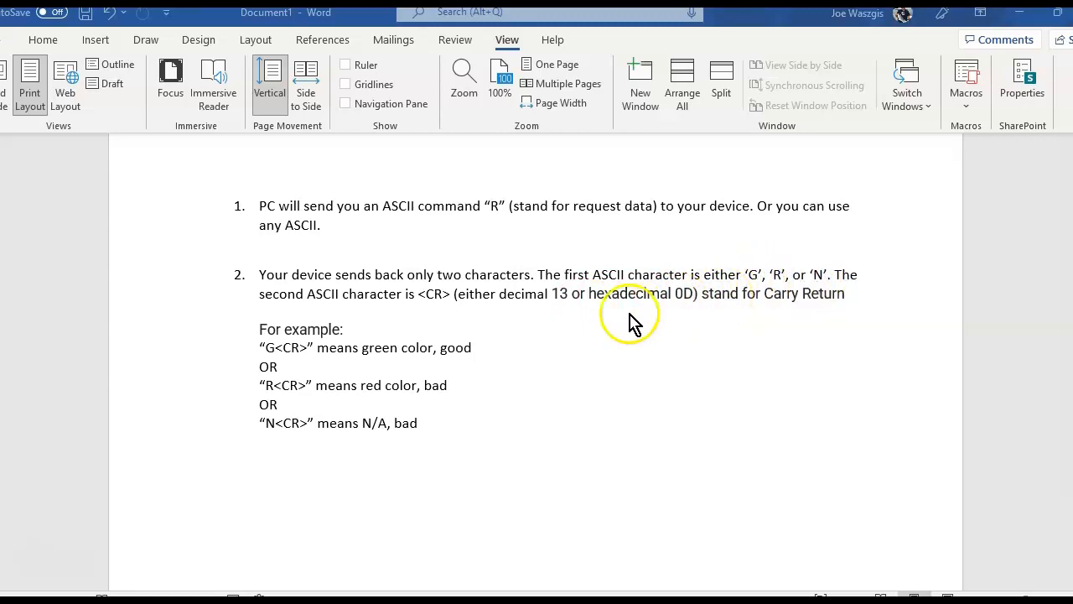
{"action": "mouse_move", "coordinate": [289, 403]}
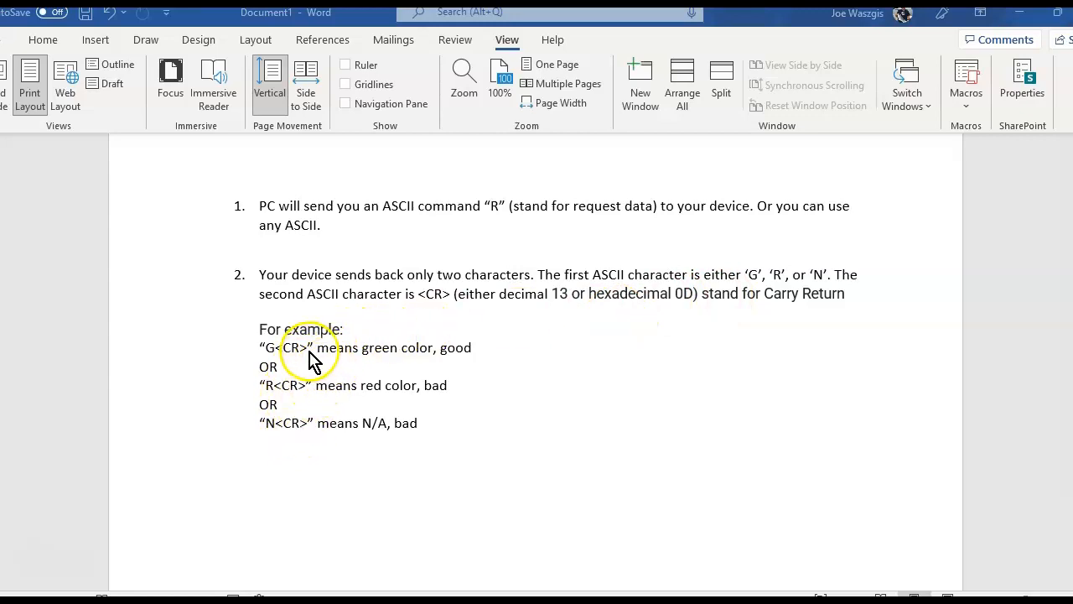
{"action": "mouse_move", "coordinate": [281, 356]}
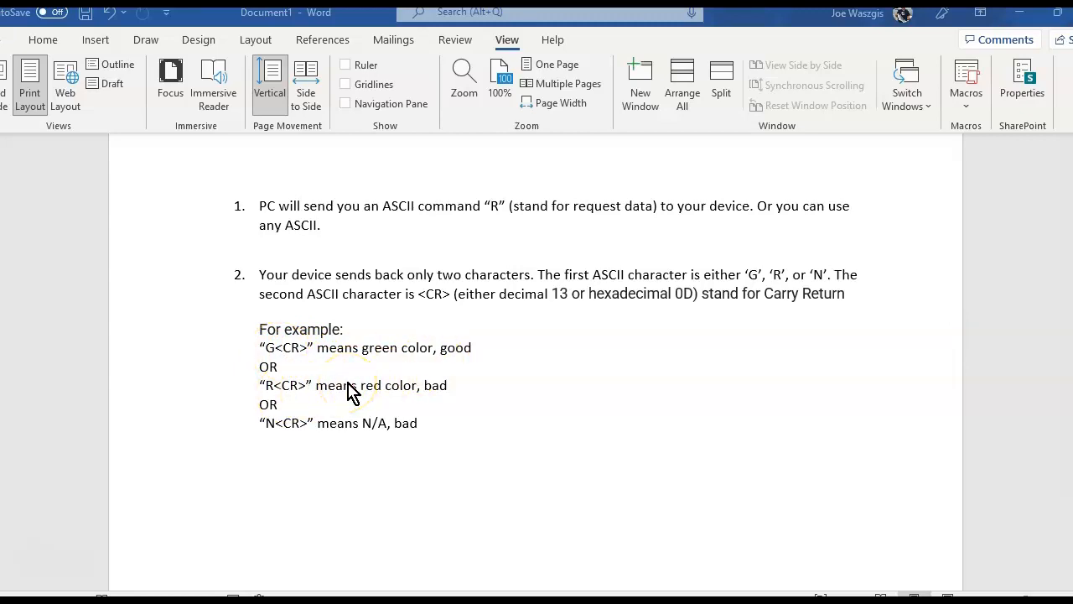
{"action": "mouse_move", "coordinate": [315, 436]}
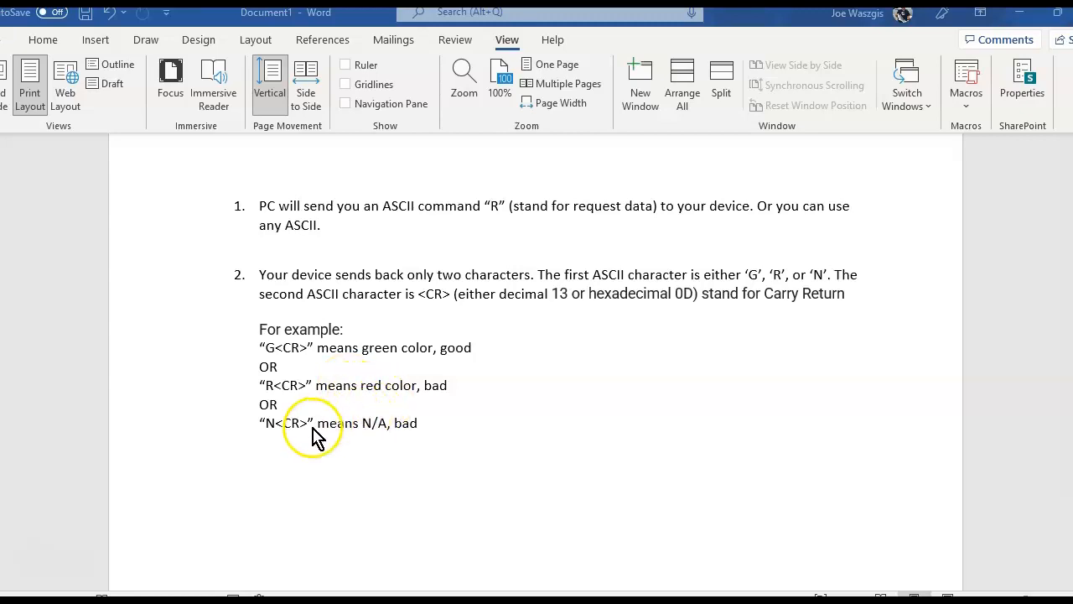
{"action": "mouse_move", "coordinate": [401, 446]}
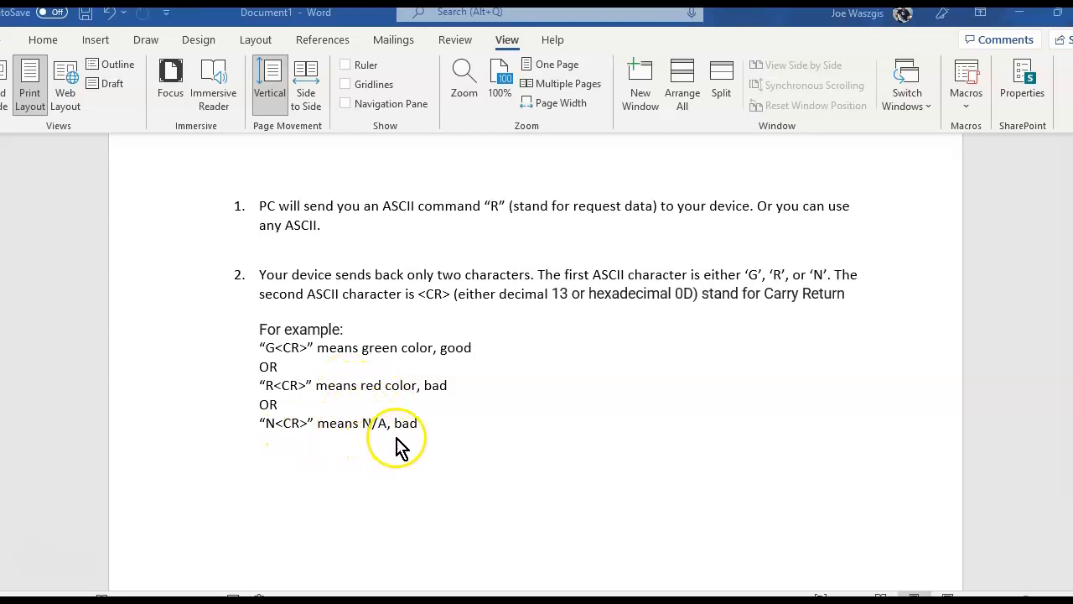
{"action": "mouse_move", "coordinate": [286, 425]}
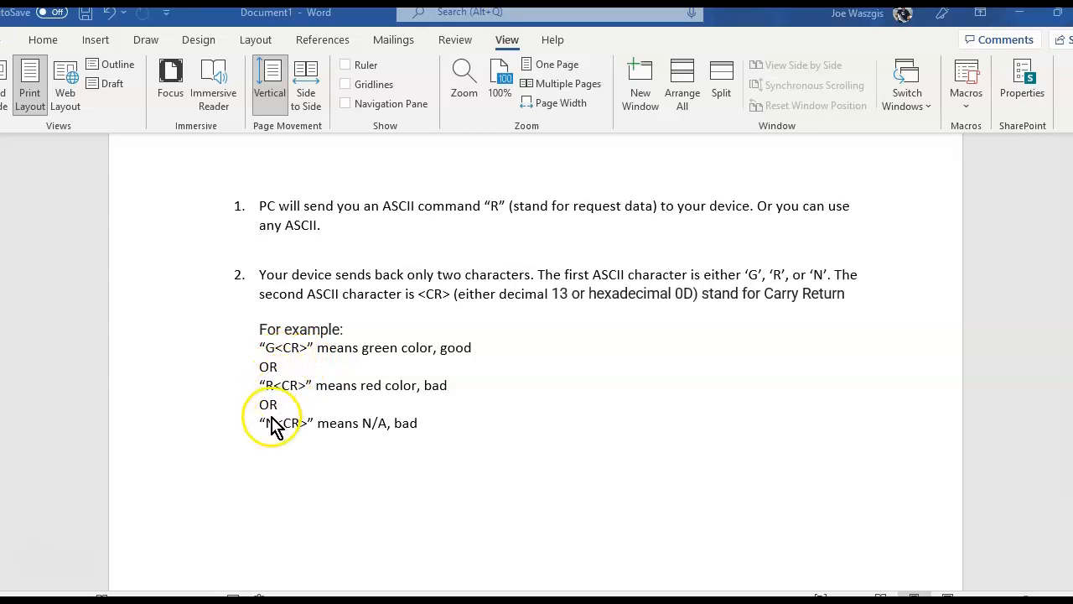
{"action": "mouse_move", "coordinate": [503, 230]}
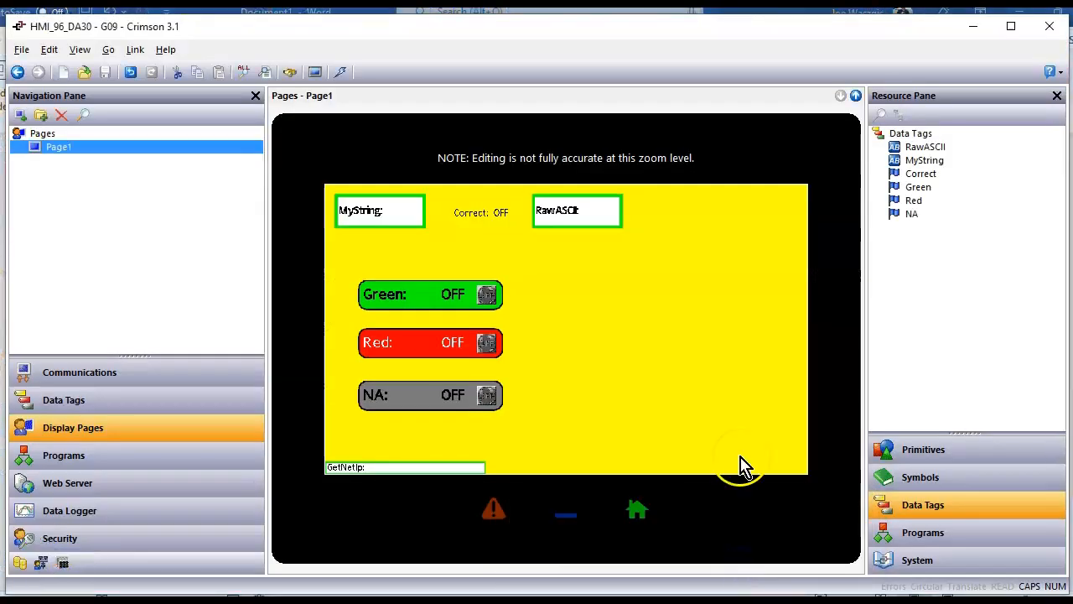
{"action": "mouse_move", "coordinate": [599, 474]}
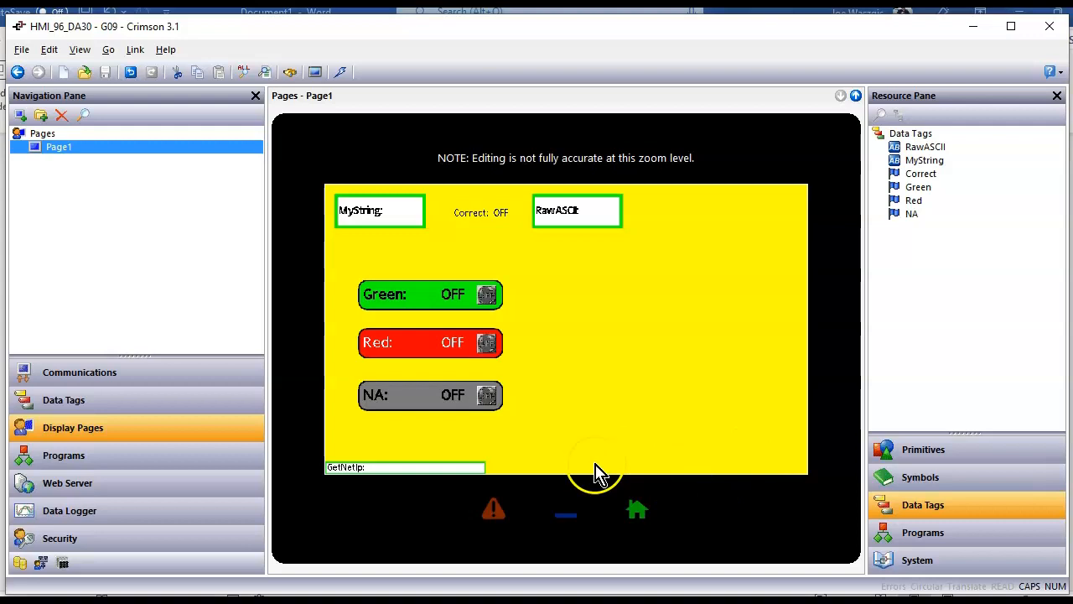
Inspect Protocol 1's Raw TCP/IP Passive driver list and cancel without changes.
{"action": "left_click", "coordinate": [79, 371]}
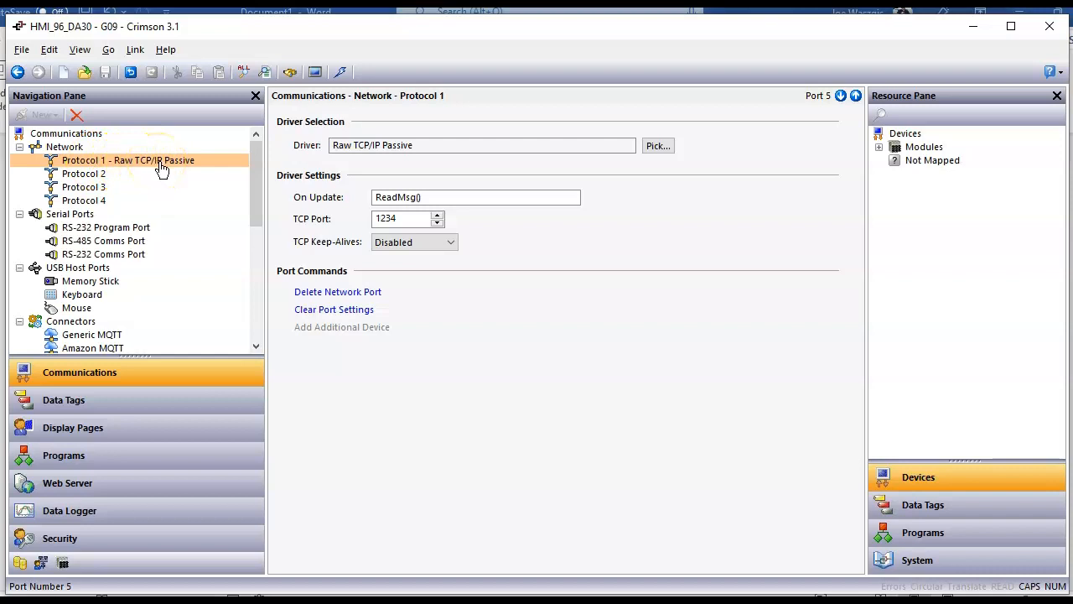
{"action": "mouse_move", "coordinate": [658, 145]}
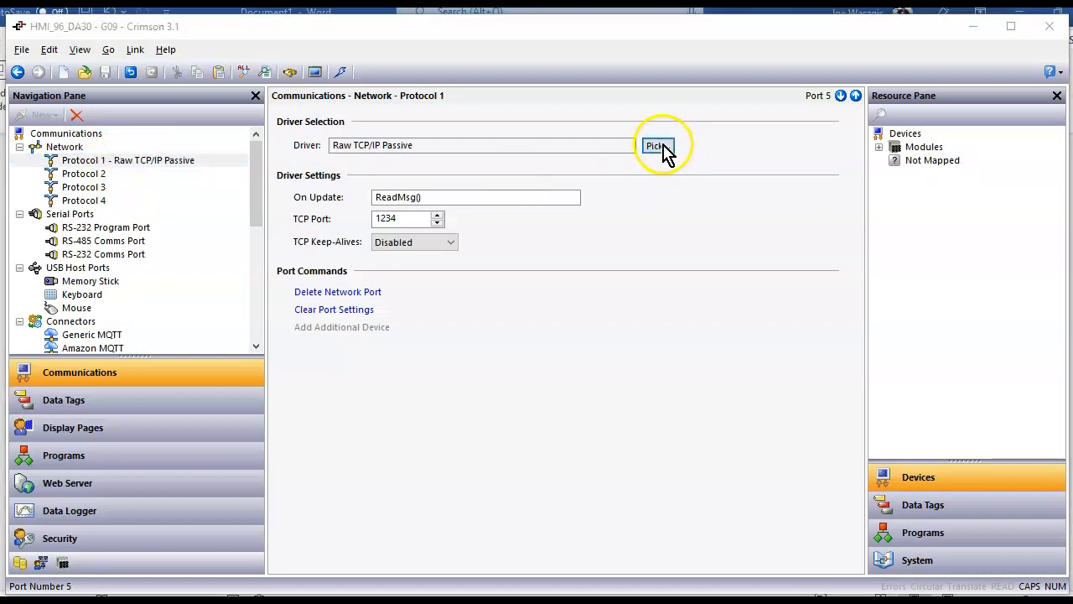
{"action": "left_click", "coordinate": [658, 145]}
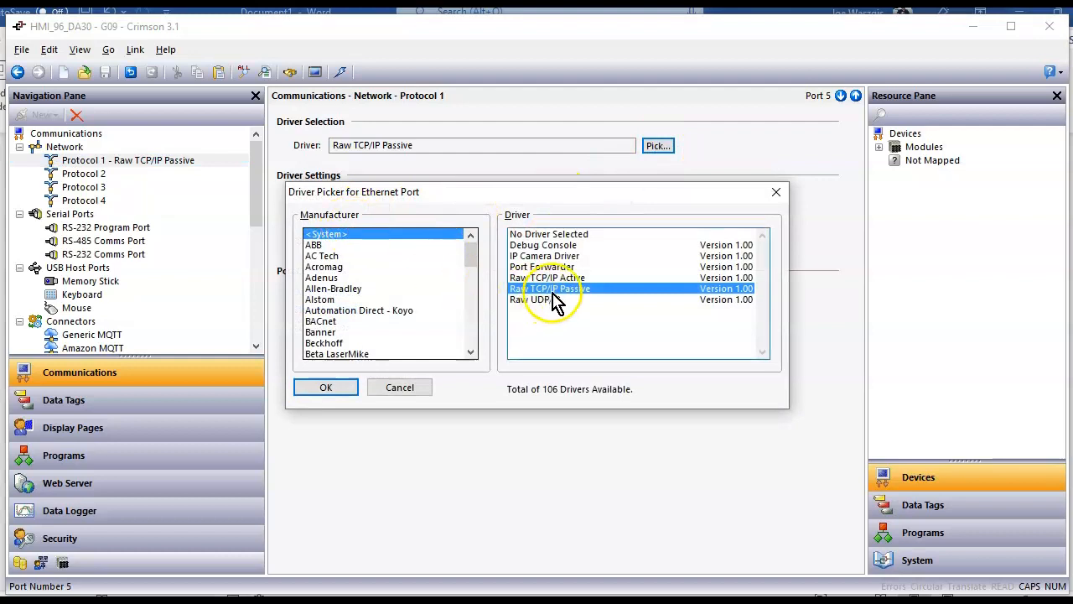
{"action": "mouse_move", "coordinate": [400, 386]}
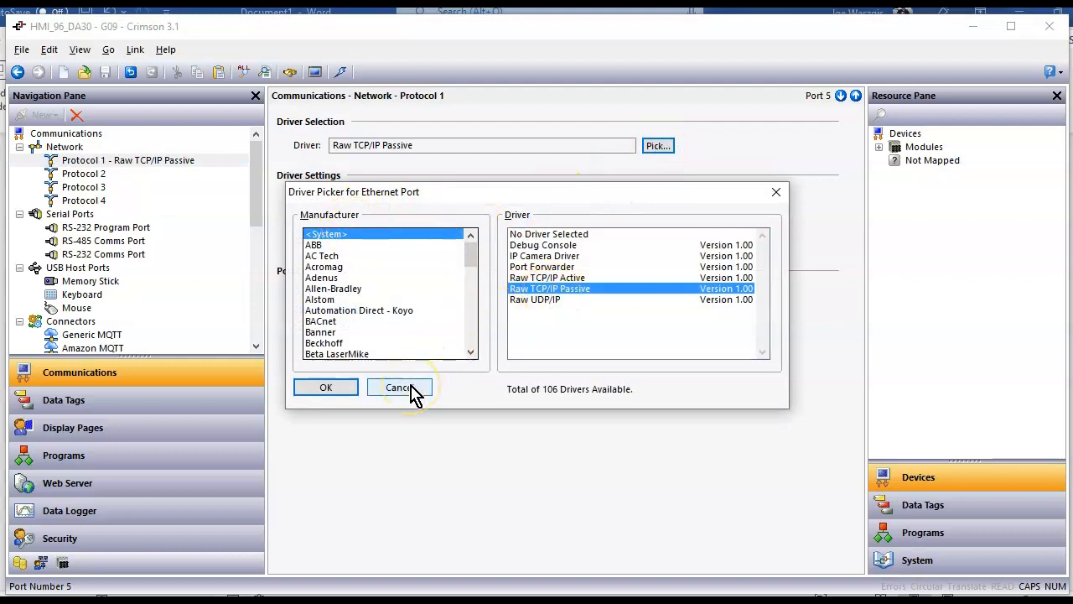
{"action": "left_click", "coordinate": [399, 387]}
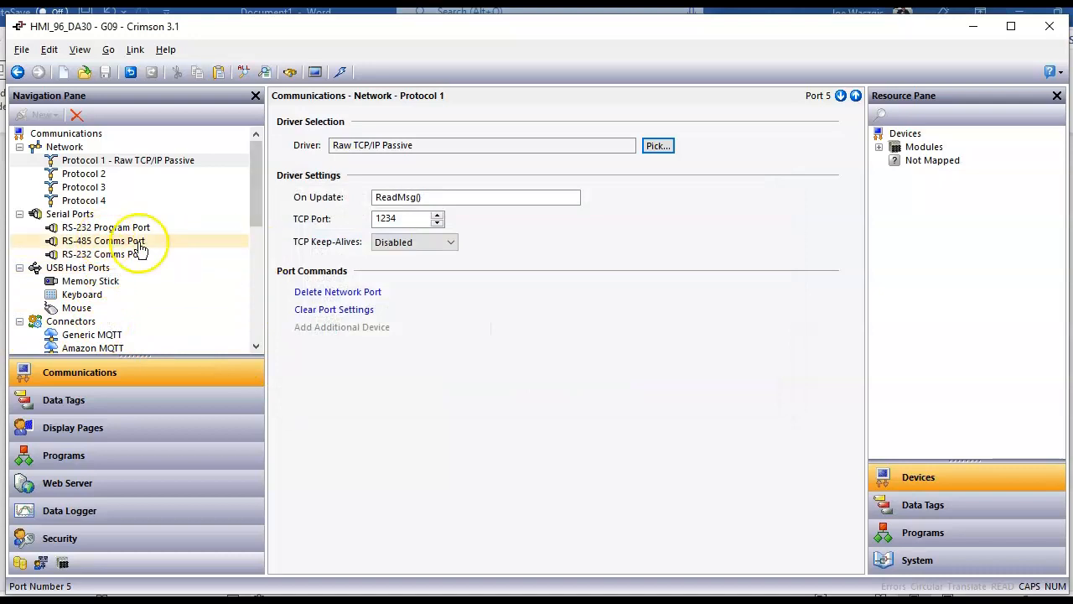
{"action": "left_click", "coordinate": [106, 227]}
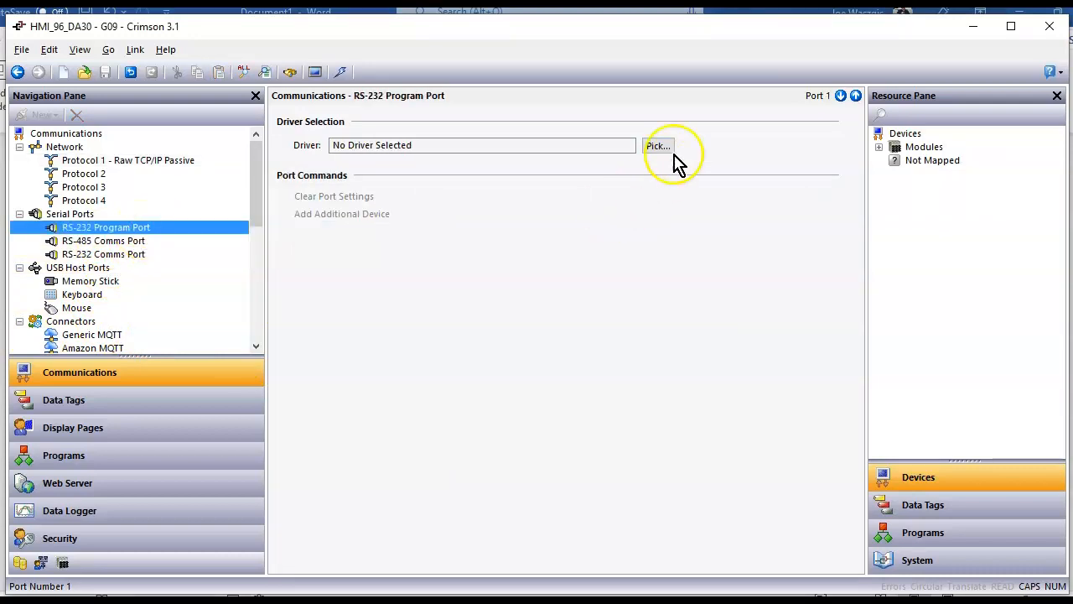
{"action": "left_click", "coordinate": [658, 145]}
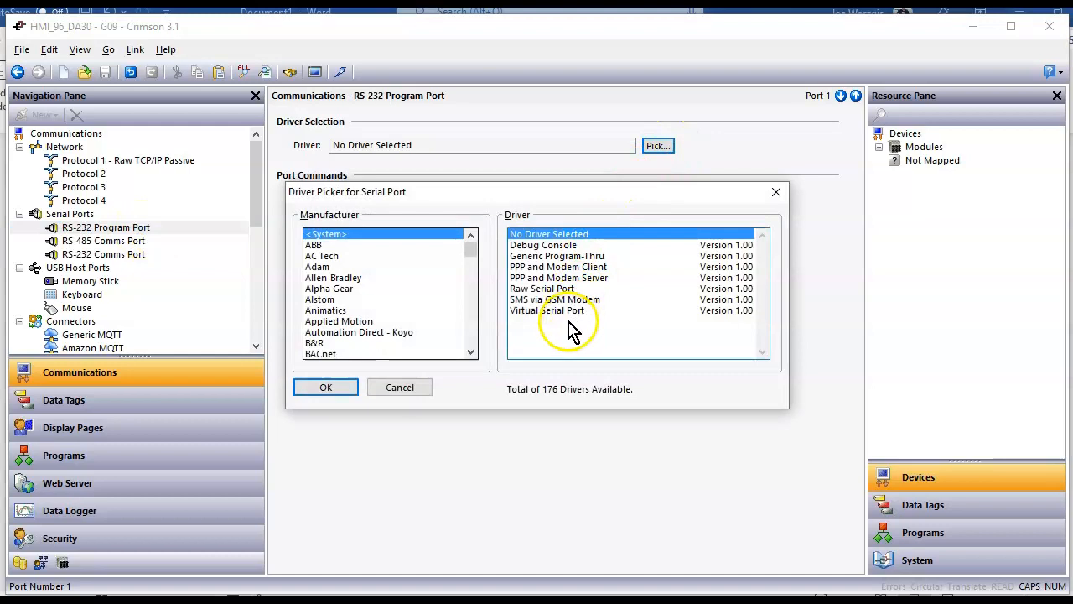
{"action": "mouse_move", "coordinate": [566, 296]}
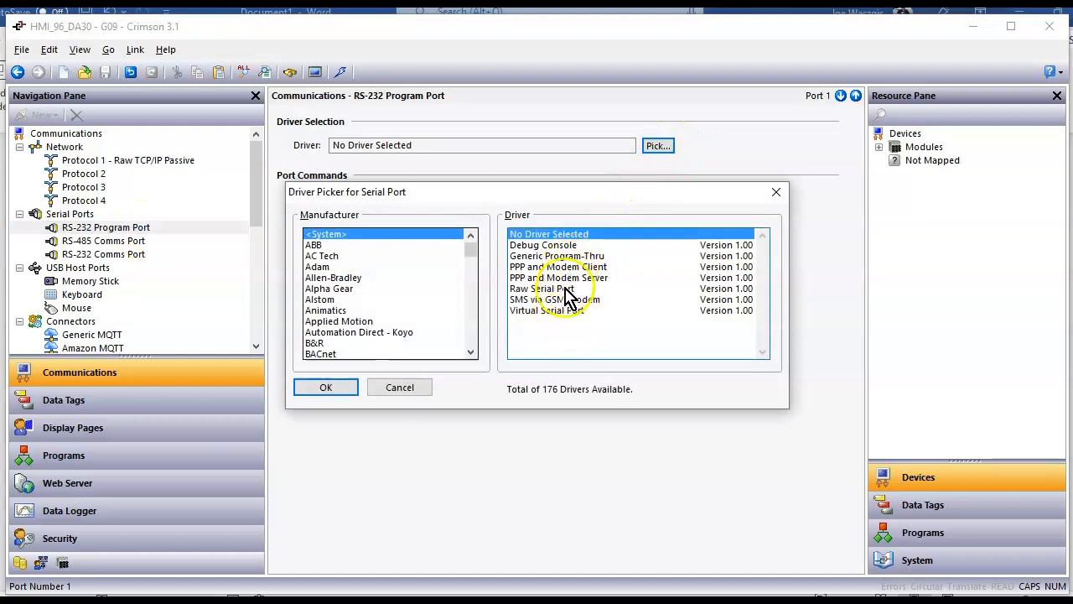
{"action": "left_click", "coordinate": [540, 288]}
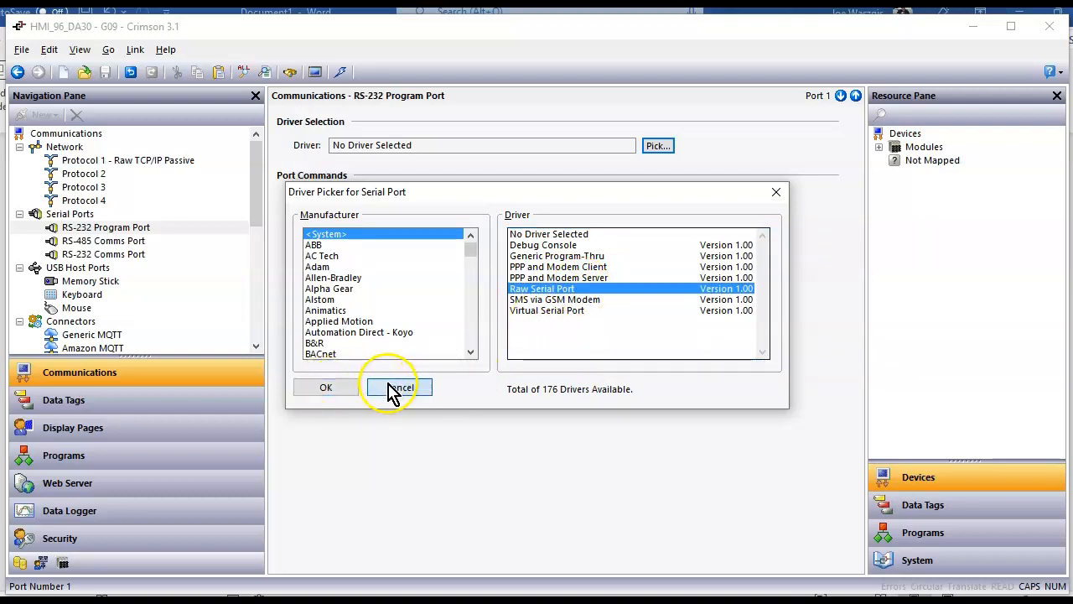
{"action": "left_click", "coordinate": [398, 388]}
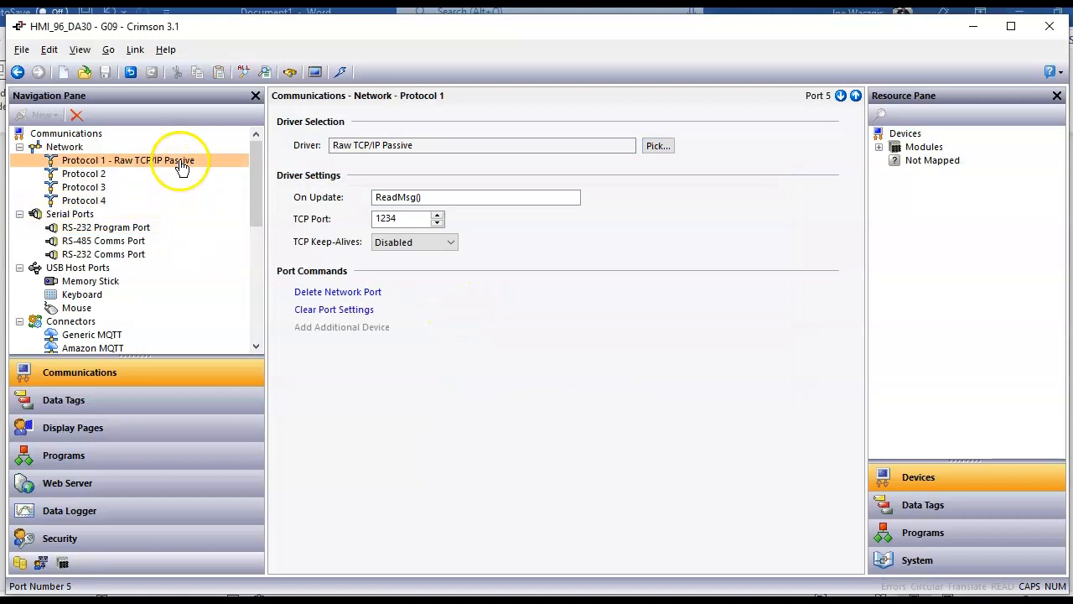
{"action": "left_click", "coordinate": [476, 197]}
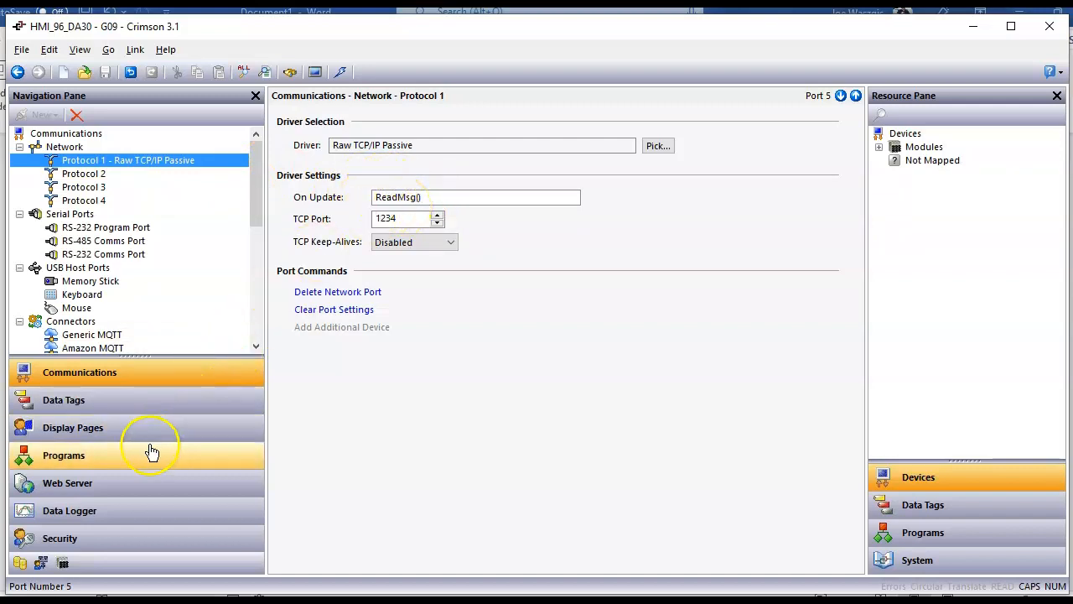
Scroll through the ReadMsg program code, then switch to Communications.
{"action": "left_click", "coordinate": [63, 455]}
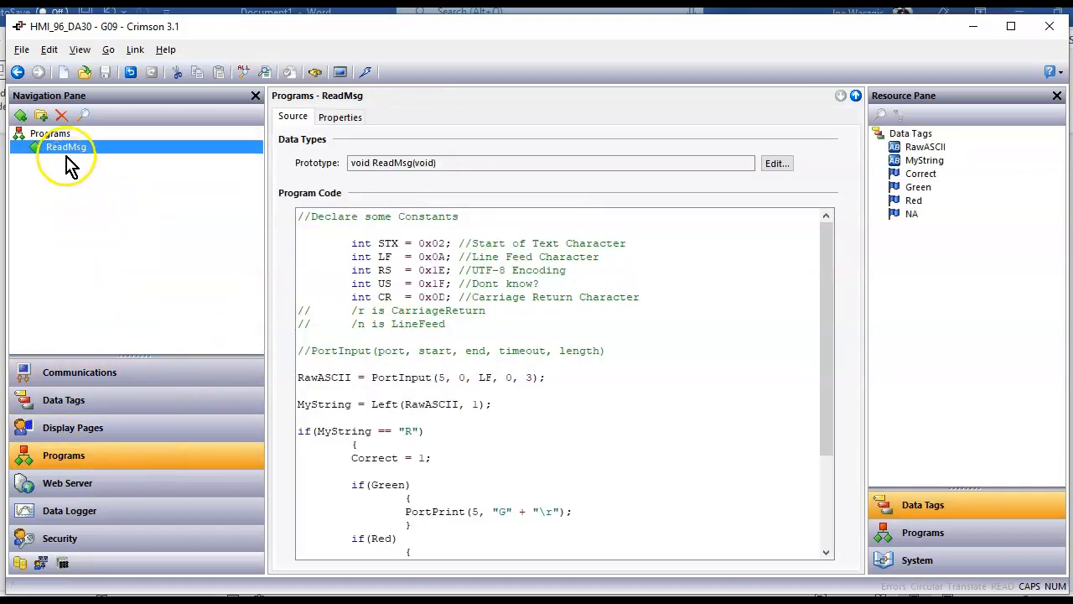
{"action": "mouse_move", "coordinate": [440, 297]}
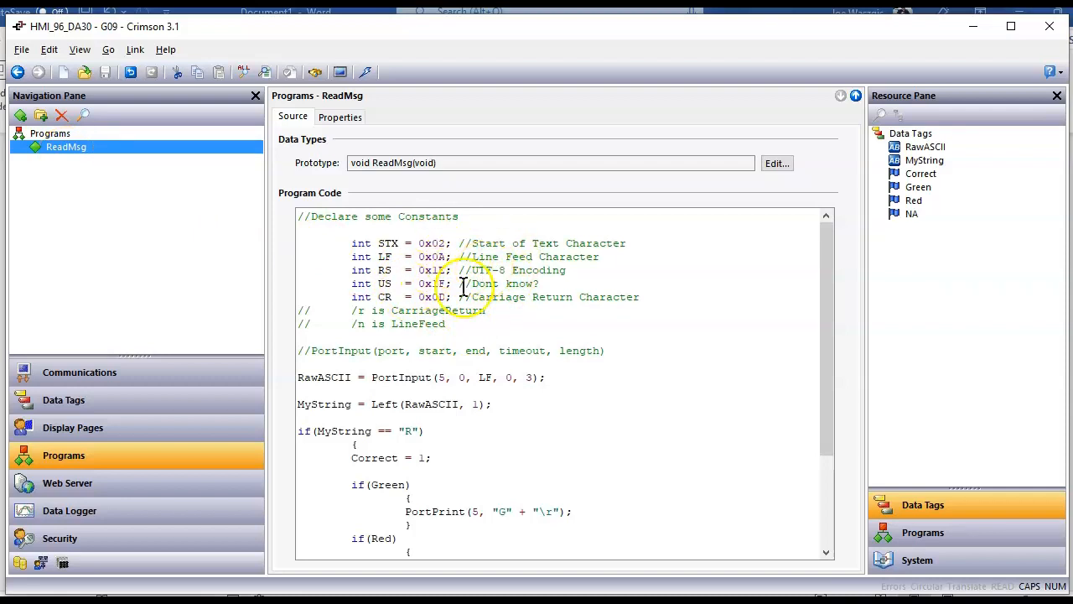
{"action": "scroll", "scroll_direction": "down", "scroll_amount": 3}
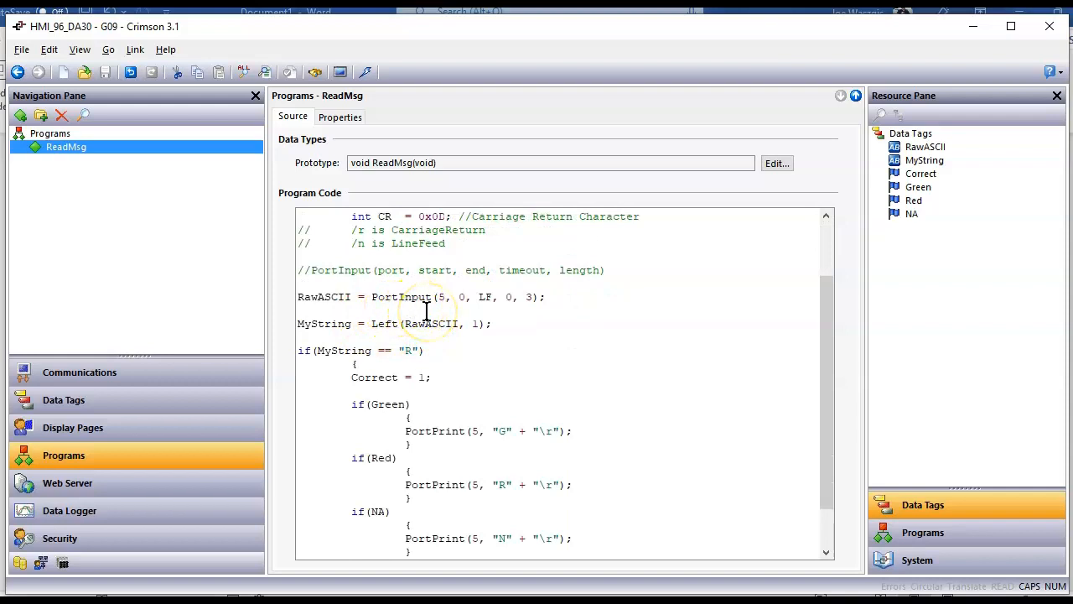
{"action": "mouse_move", "coordinate": [438, 279]}
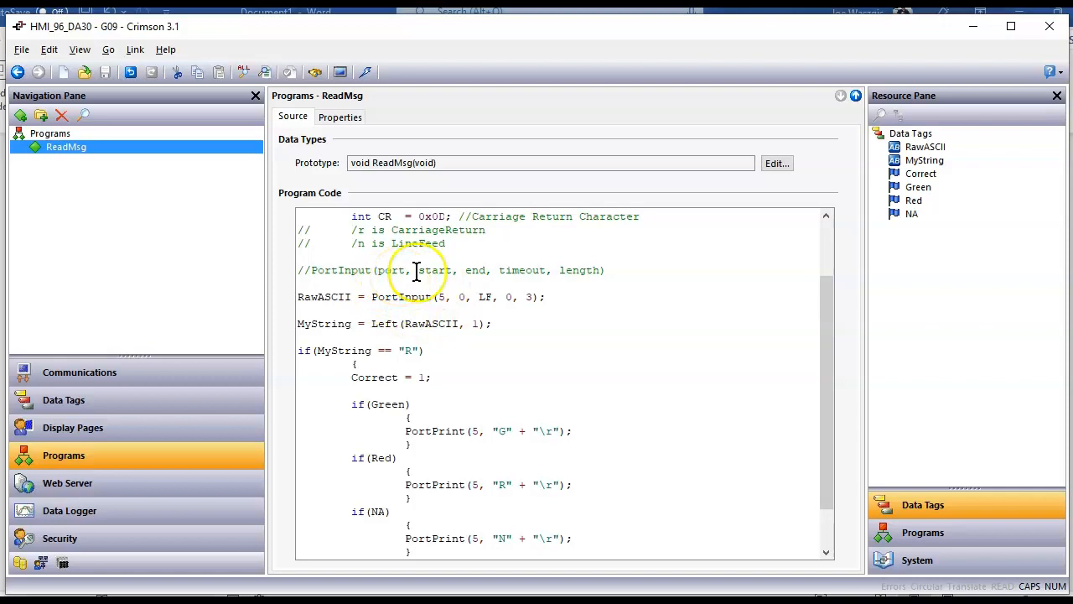
{"action": "mouse_move", "coordinate": [476, 270]}
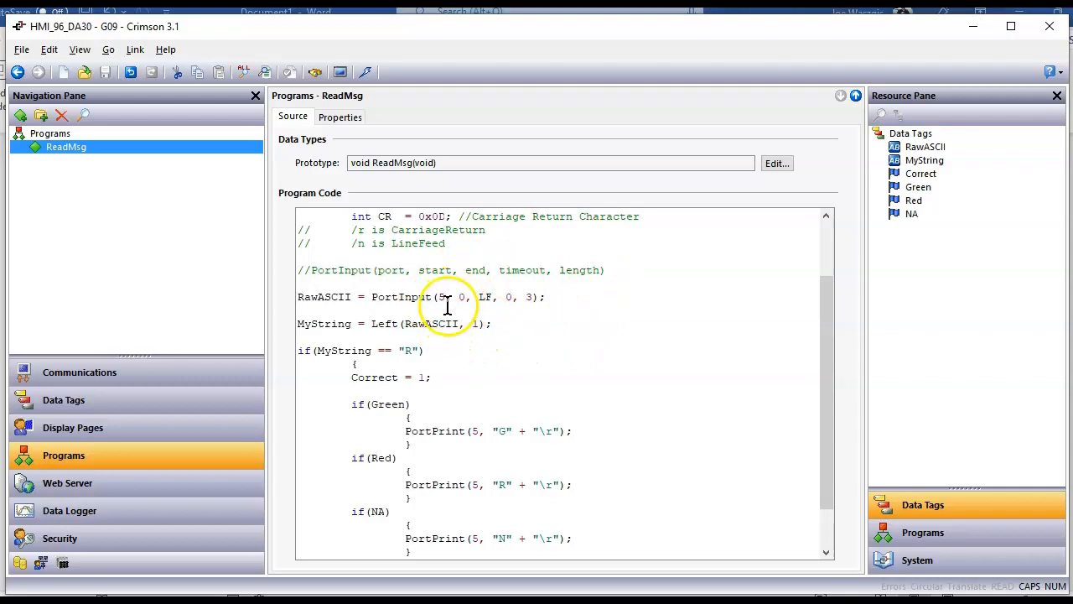
{"action": "left_click", "coordinate": [79, 372]}
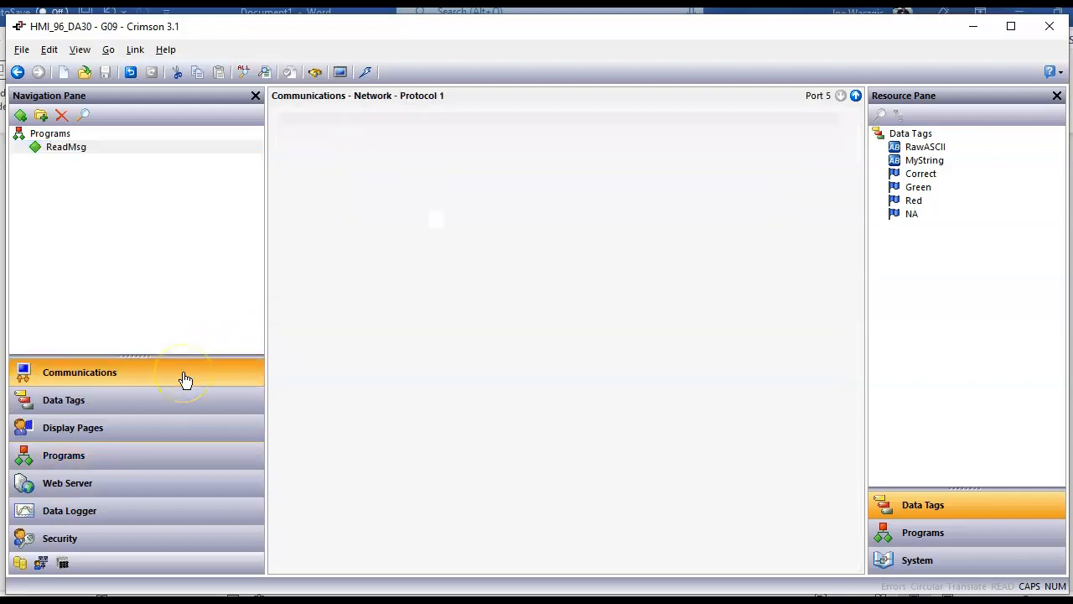
Assign the Raw Serial Port driver to the RS-232 Program Port.
{"action": "left_click", "coordinate": [79, 371]}
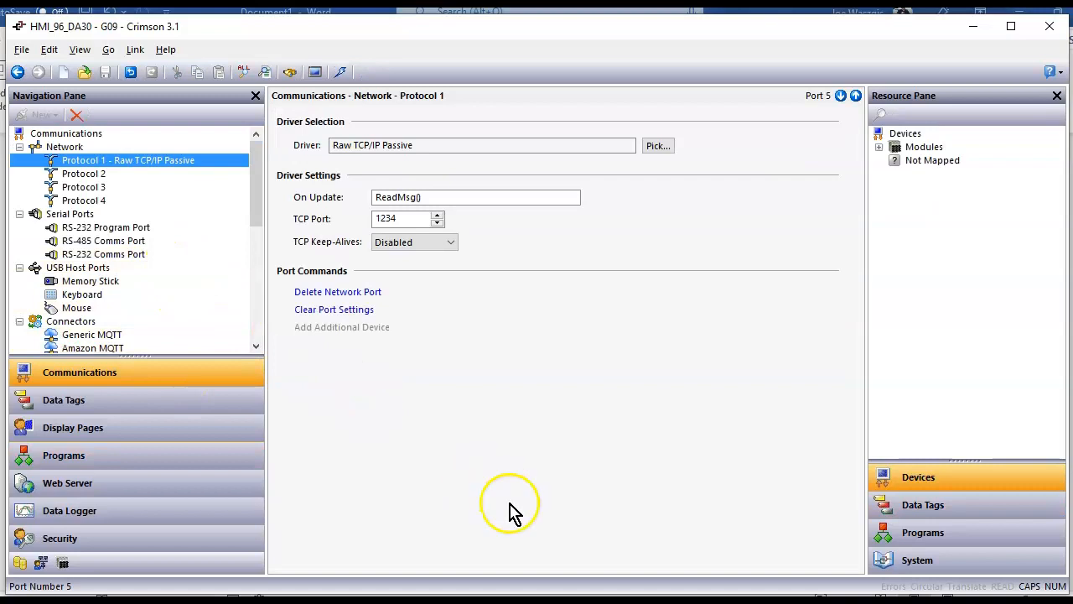
{"action": "mouse_move", "coordinate": [374, 412]}
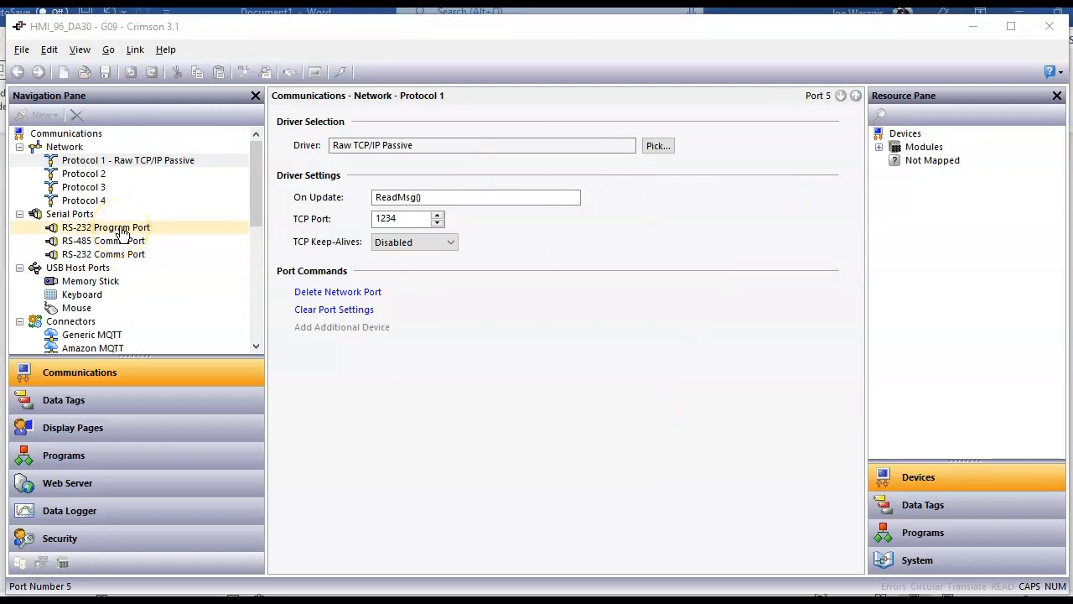
{"action": "left_click", "coordinate": [107, 227]}
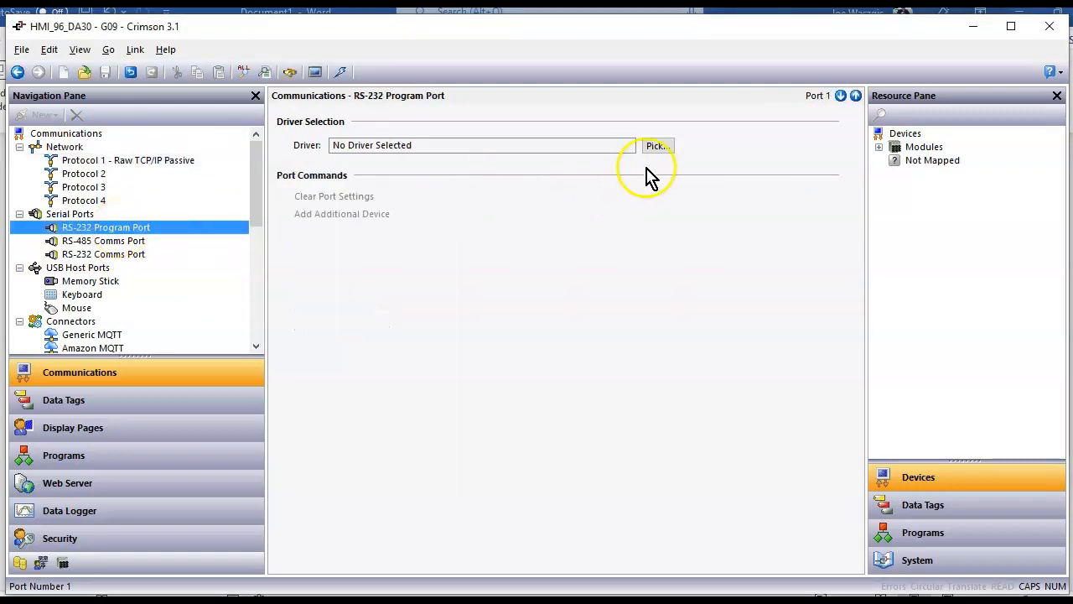
{"action": "left_click", "coordinate": [657, 145]}
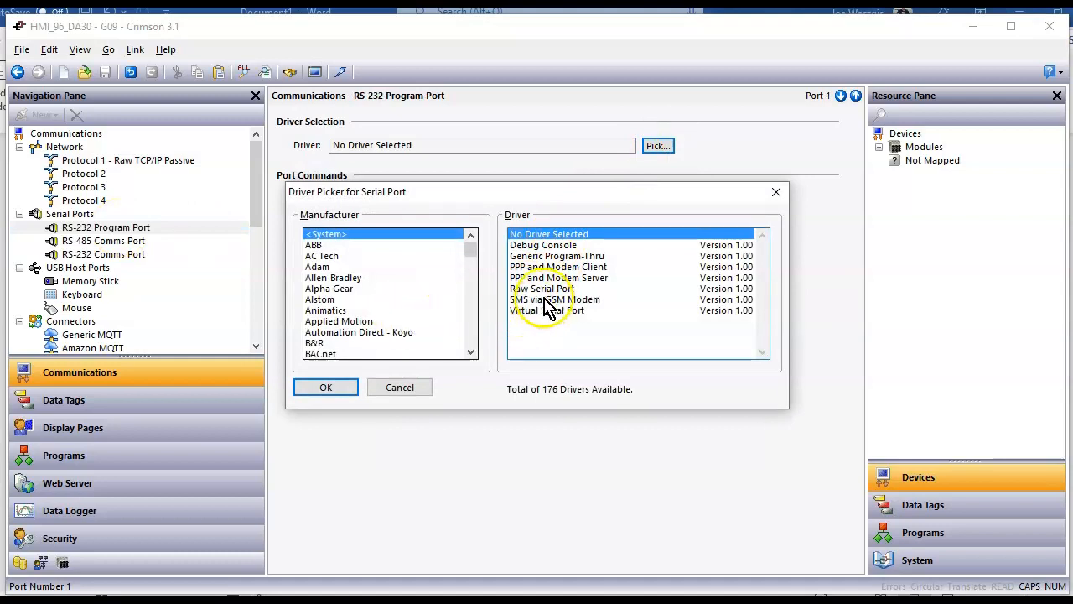
{"action": "left_click", "coordinate": [325, 387]}
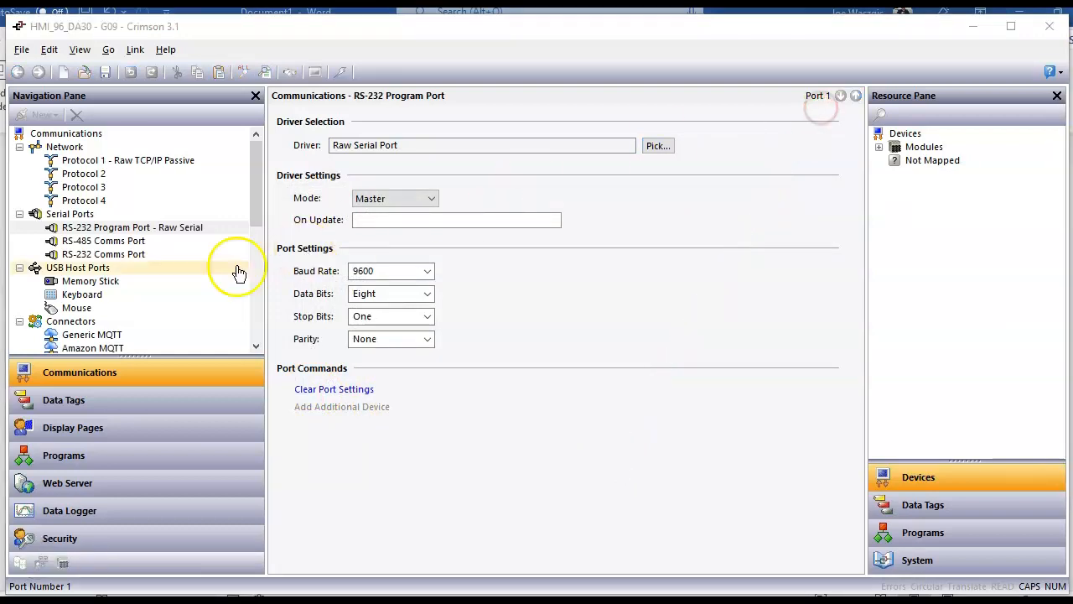
Assign Raw Serial Port to the RS-232 Comms Port and reselect Protocol 1.
{"action": "left_click", "coordinate": [103, 254]}
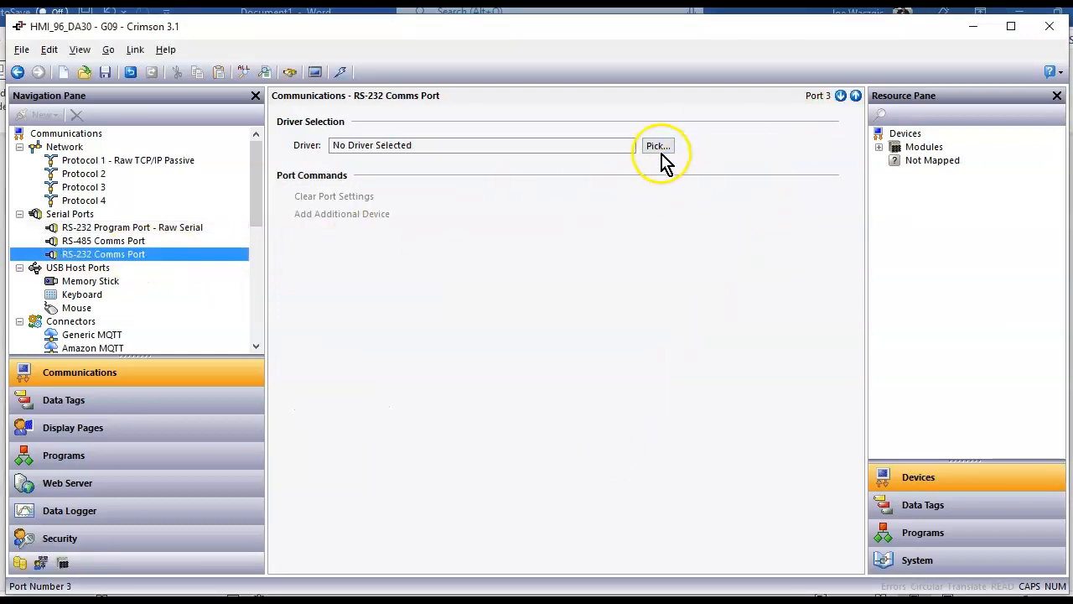
{"action": "left_click", "coordinate": [657, 145]}
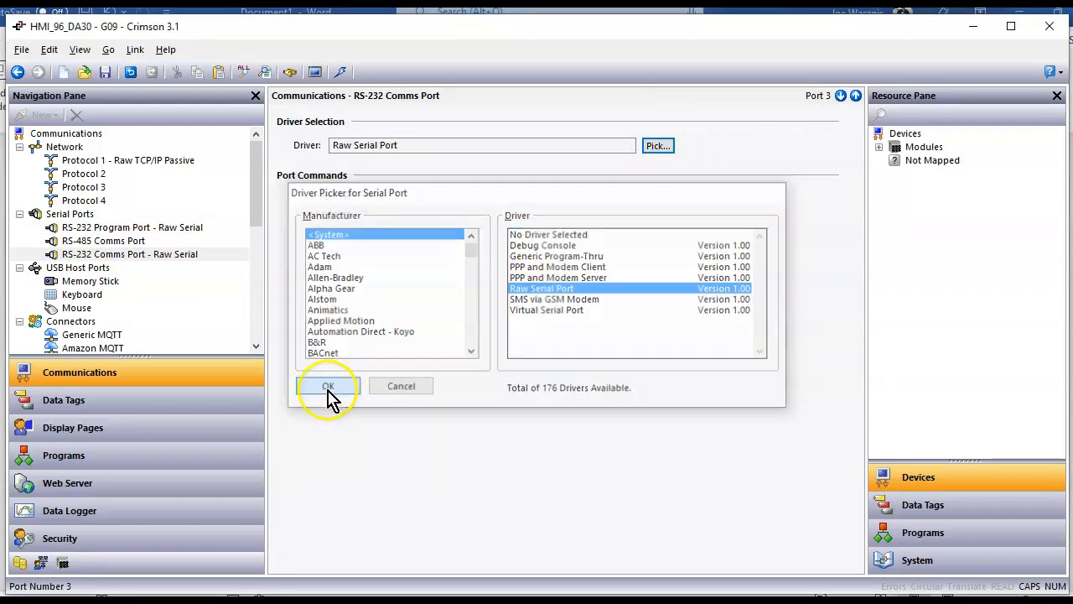
{"action": "left_click", "coordinate": [327, 385]}
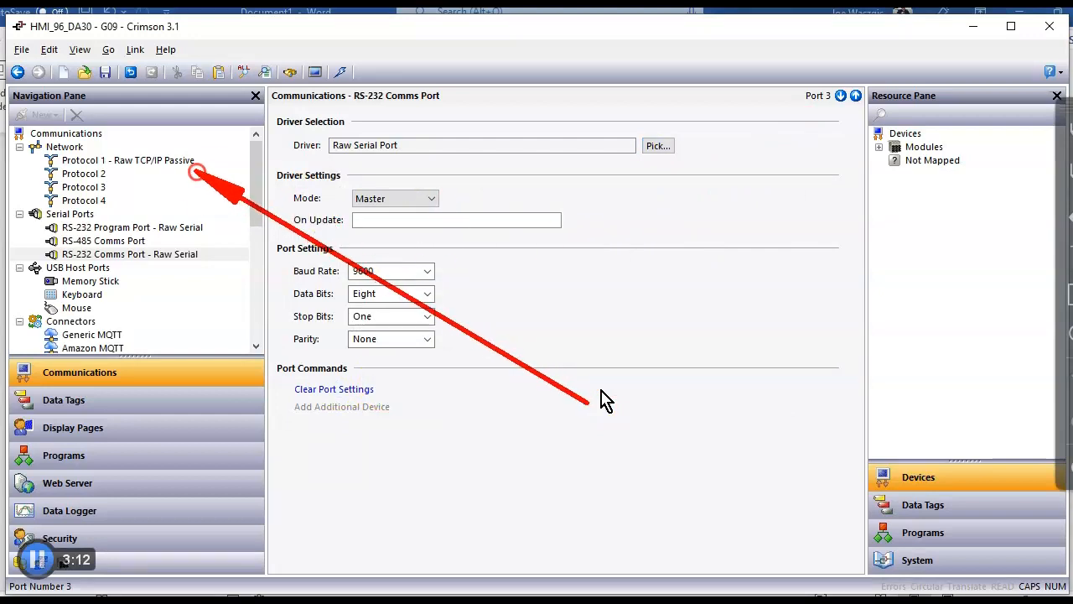
{"action": "left_click", "coordinate": [130, 160]}
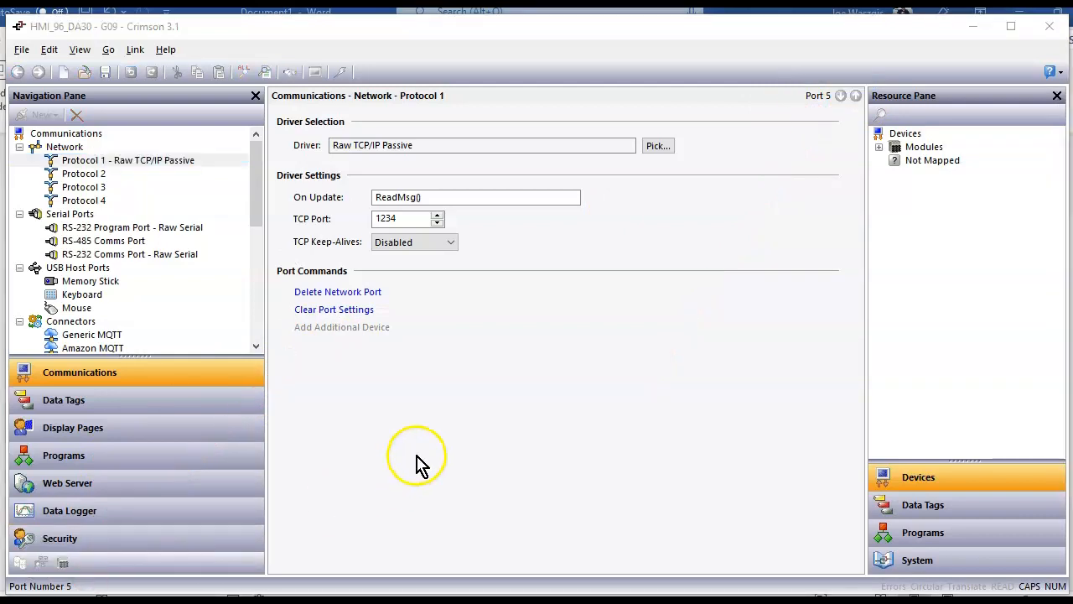
Open Programs to view ReadMsg's code reading port 5 into RawASCII and MyString.
{"action": "left_click", "coordinate": [64, 455]}
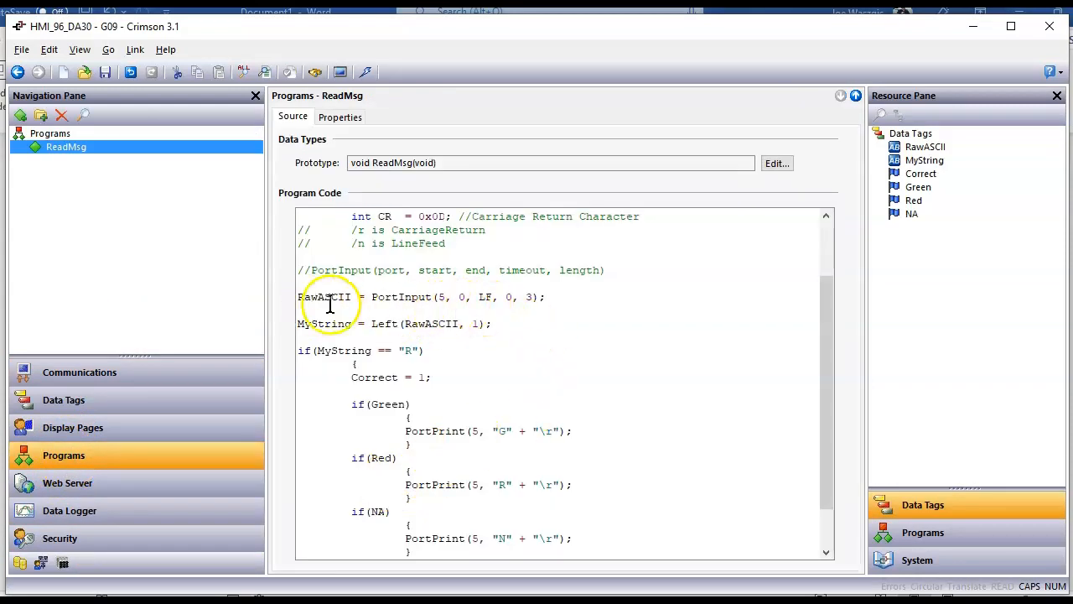
{"action": "mouse_move", "coordinate": [352, 298]}
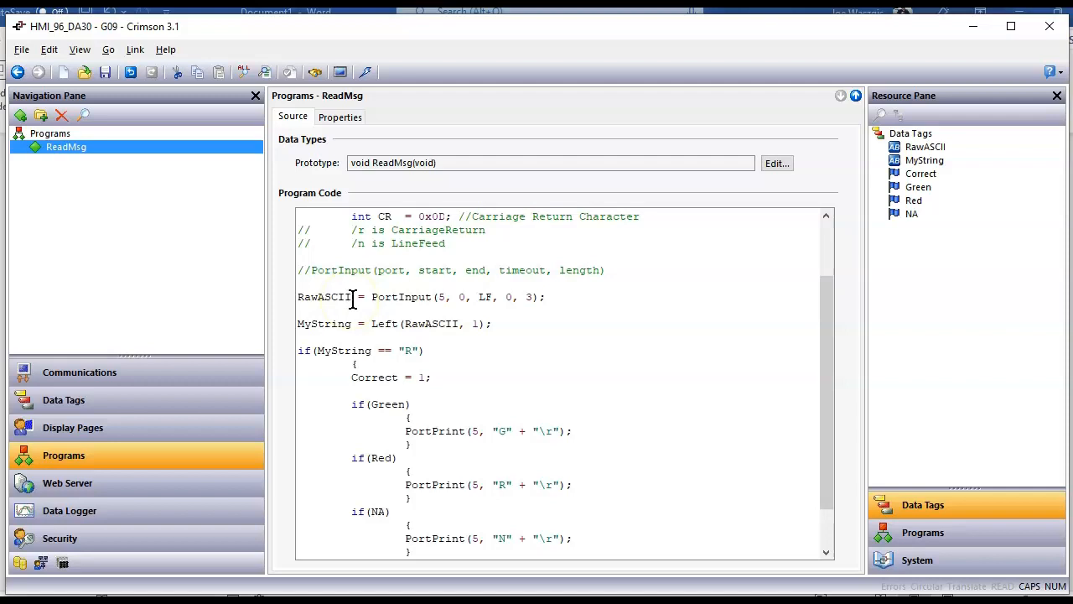
{"action": "mouse_move", "coordinate": [412, 302]}
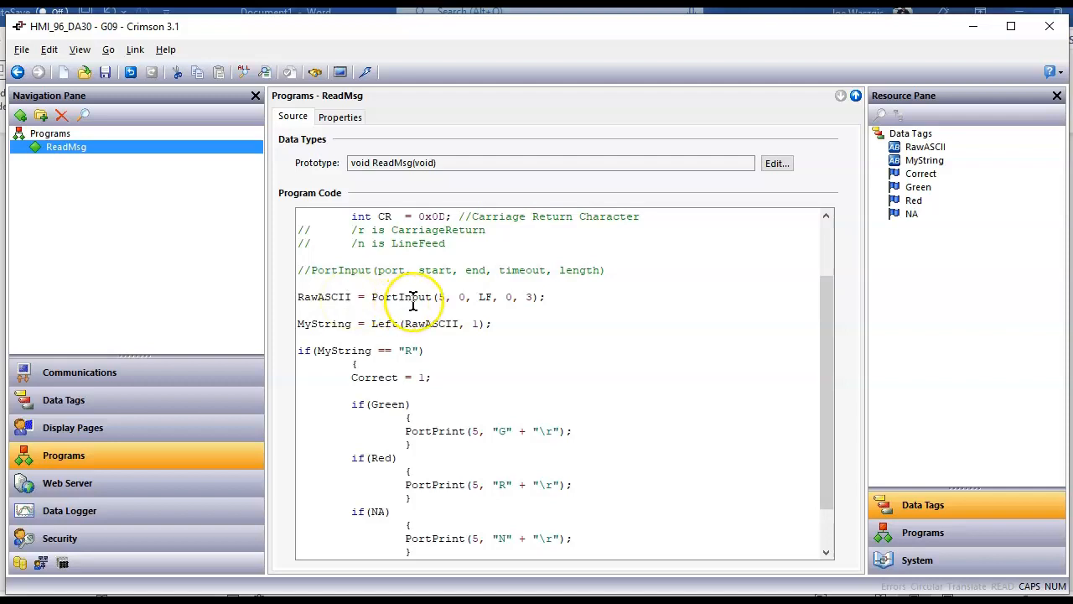
{"action": "mouse_move", "coordinate": [465, 303]}
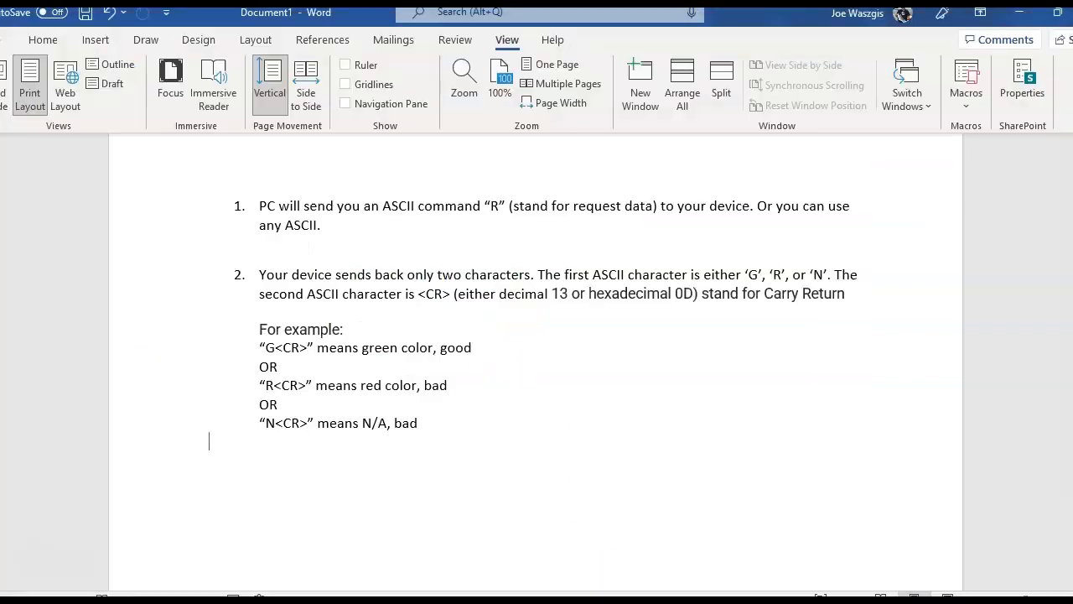
{"action": "mouse_move", "coordinate": [598, 376]}
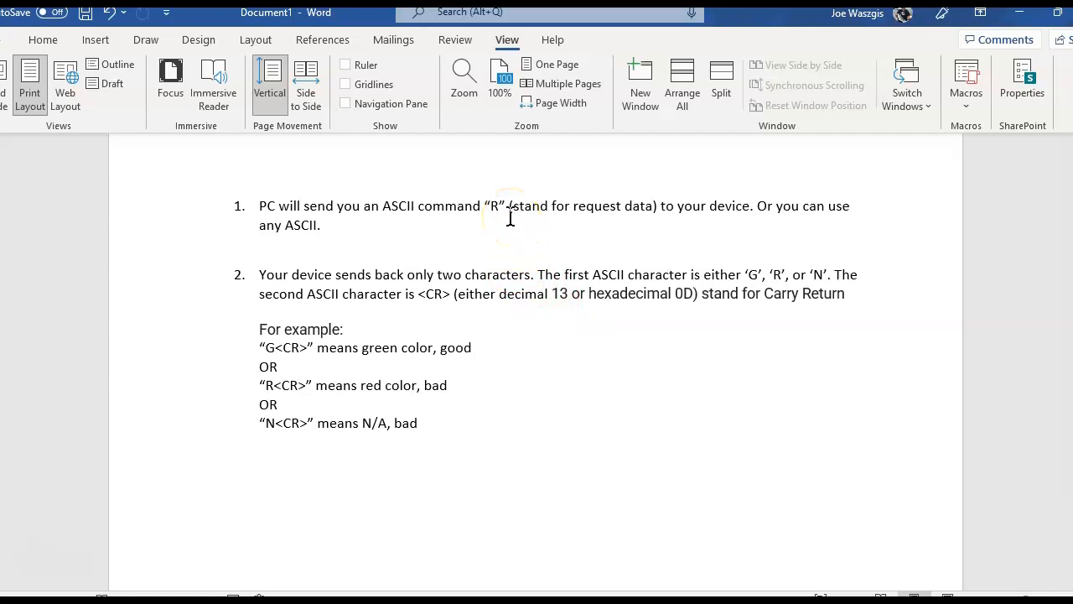
{"action": "mouse_move", "coordinate": [549, 281]}
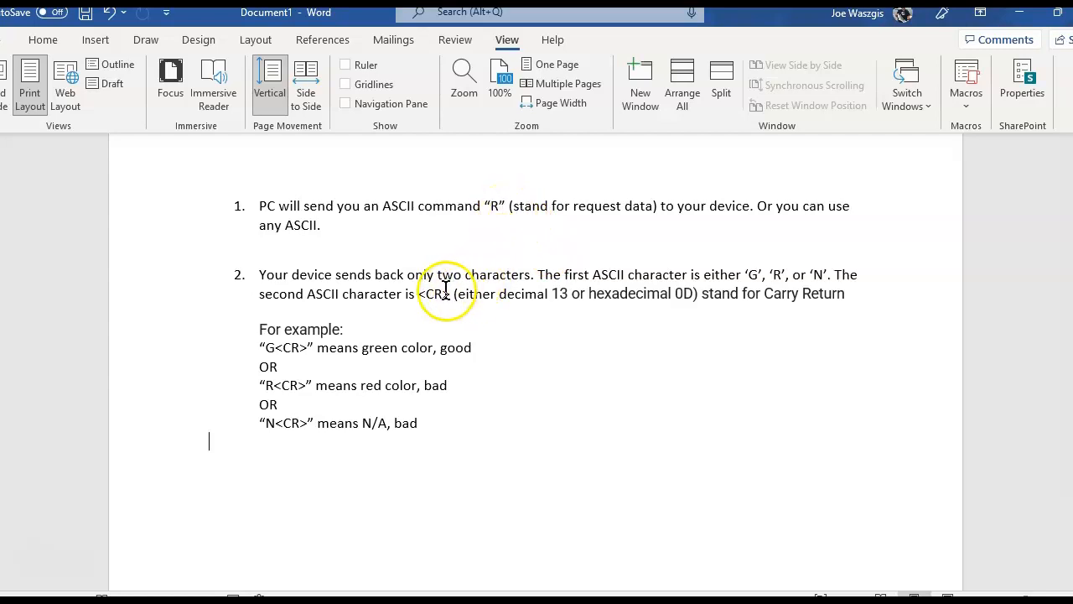
{"action": "mouse_move", "coordinate": [559, 399]}
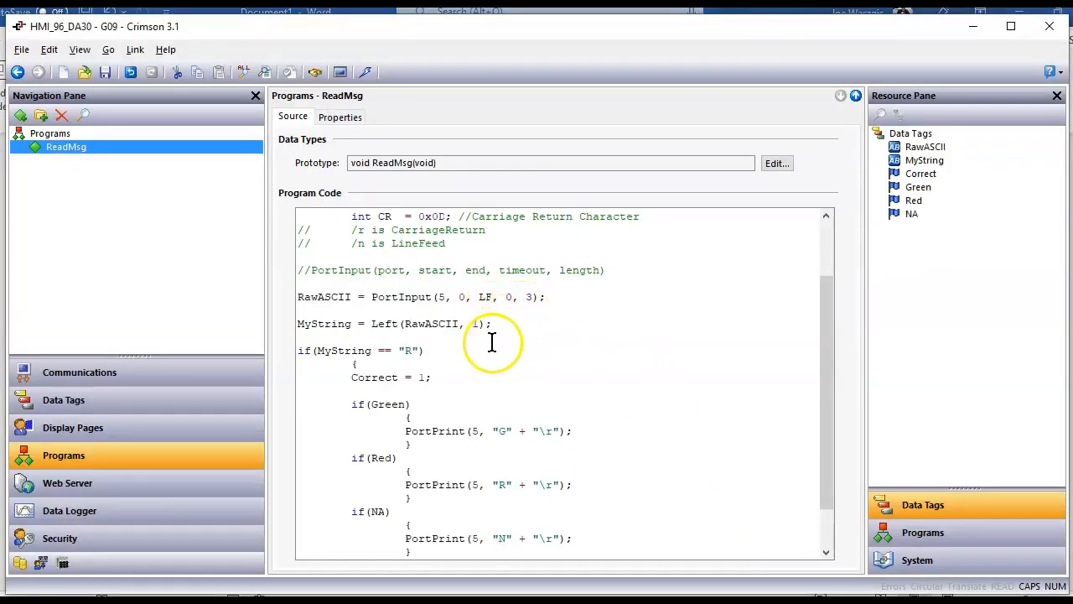
{"action": "mouse_move", "coordinate": [474, 318]}
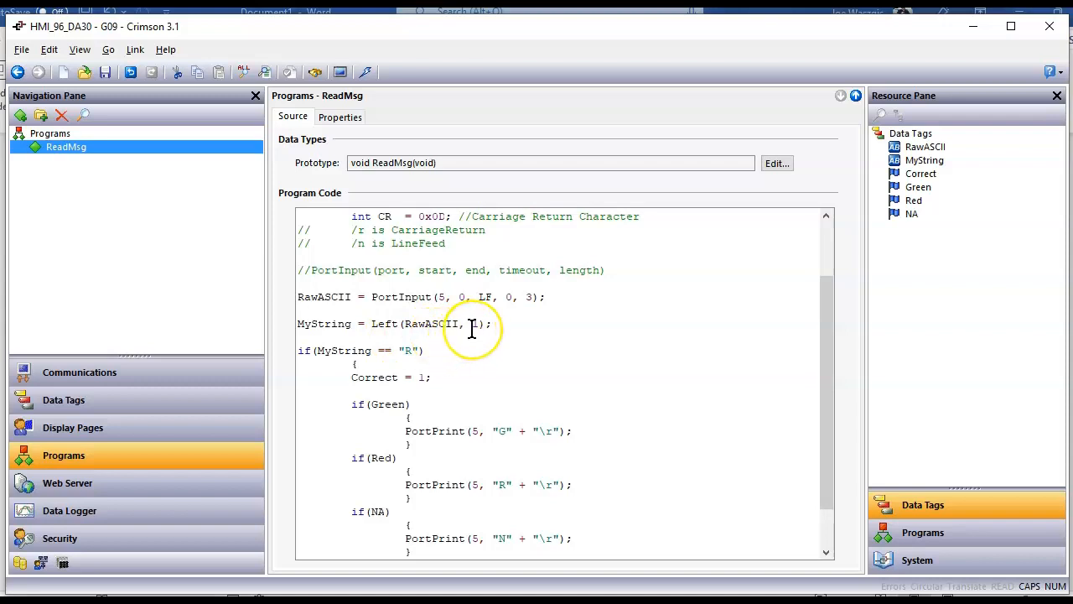
{"action": "mouse_move", "coordinate": [474, 338]}
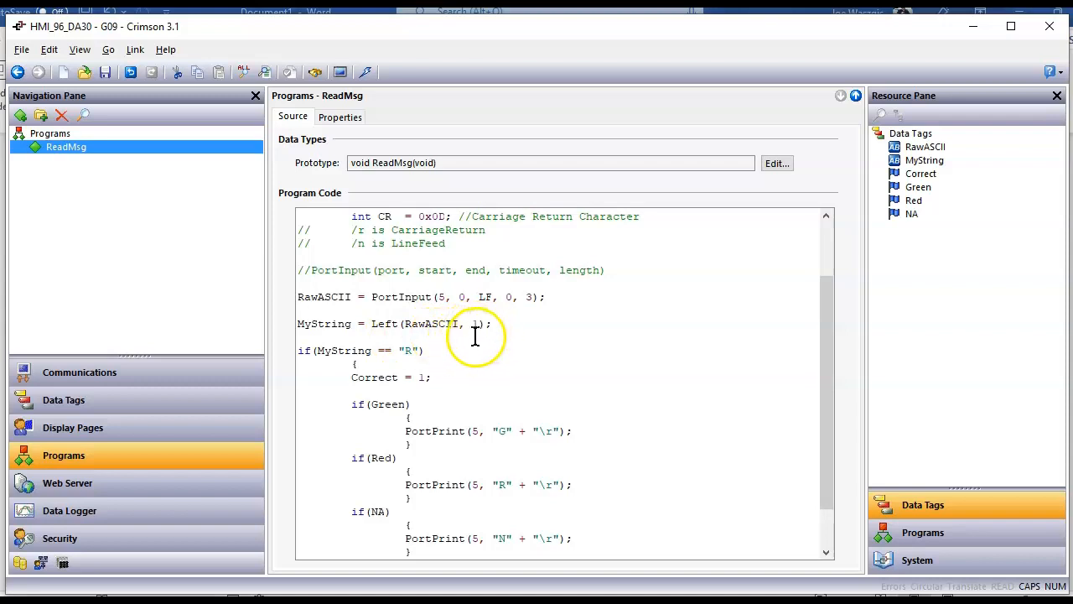
{"action": "mouse_move", "coordinate": [422, 365]}
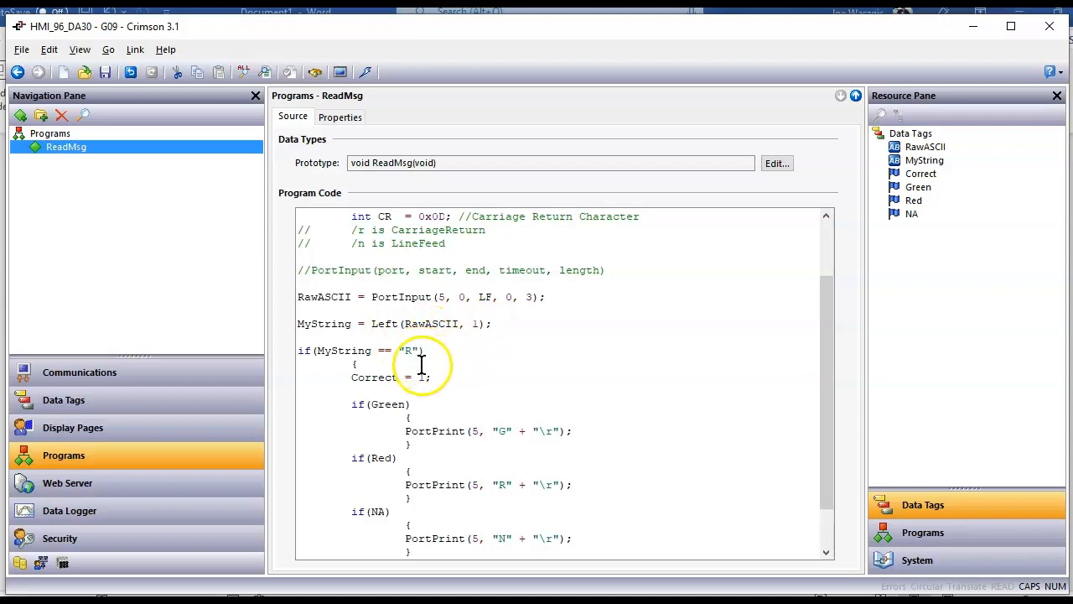
{"action": "scroll", "scroll_direction": "down", "scroll_amount": 3}
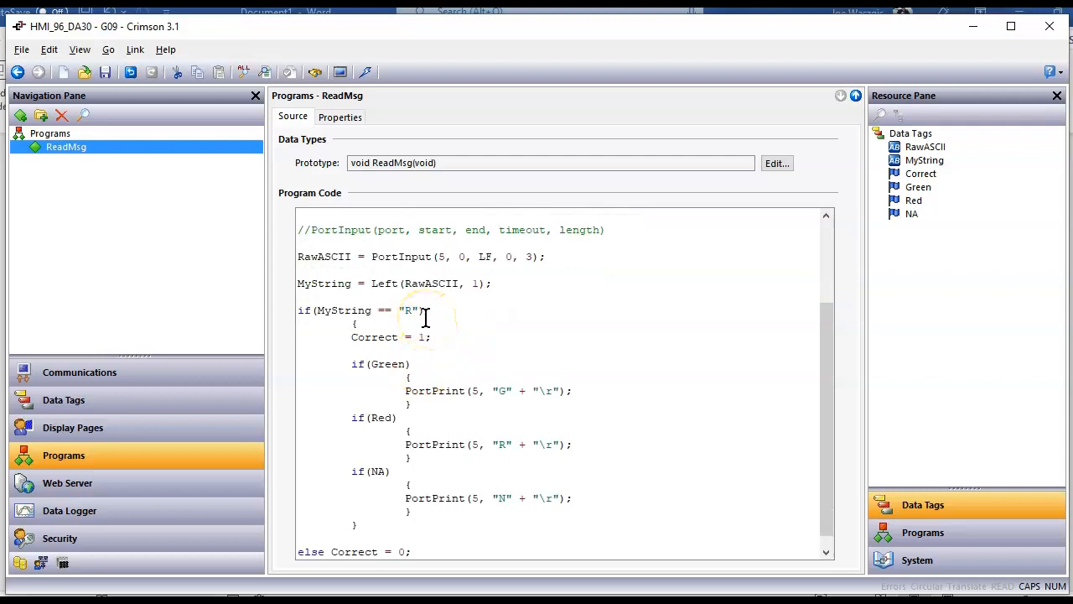
{"action": "mouse_move", "coordinate": [422, 306]}
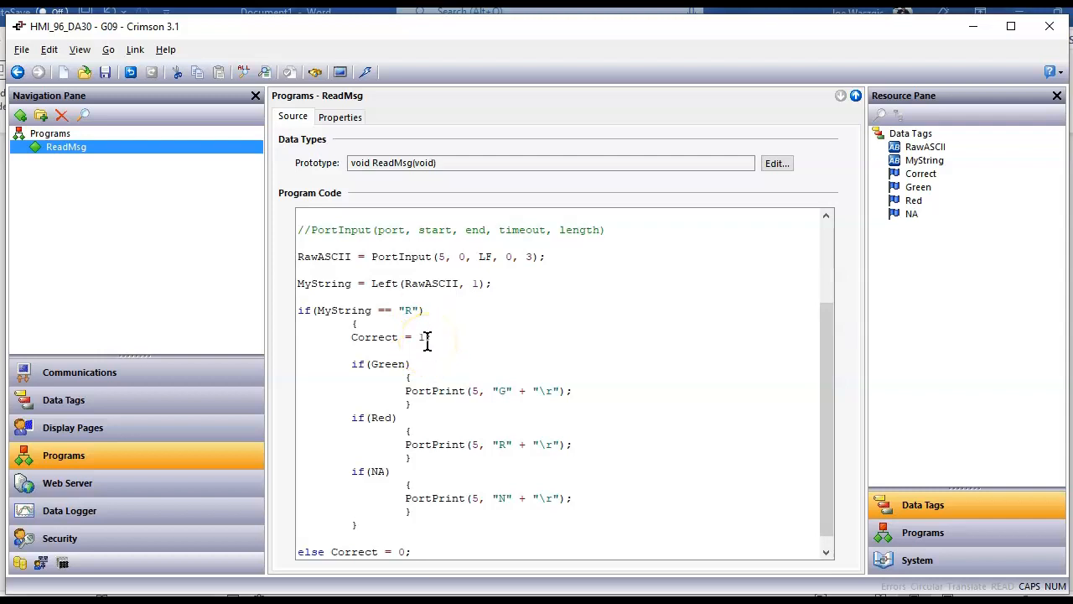
{"action": "mouse_move", "coordinate": [410, 369]}
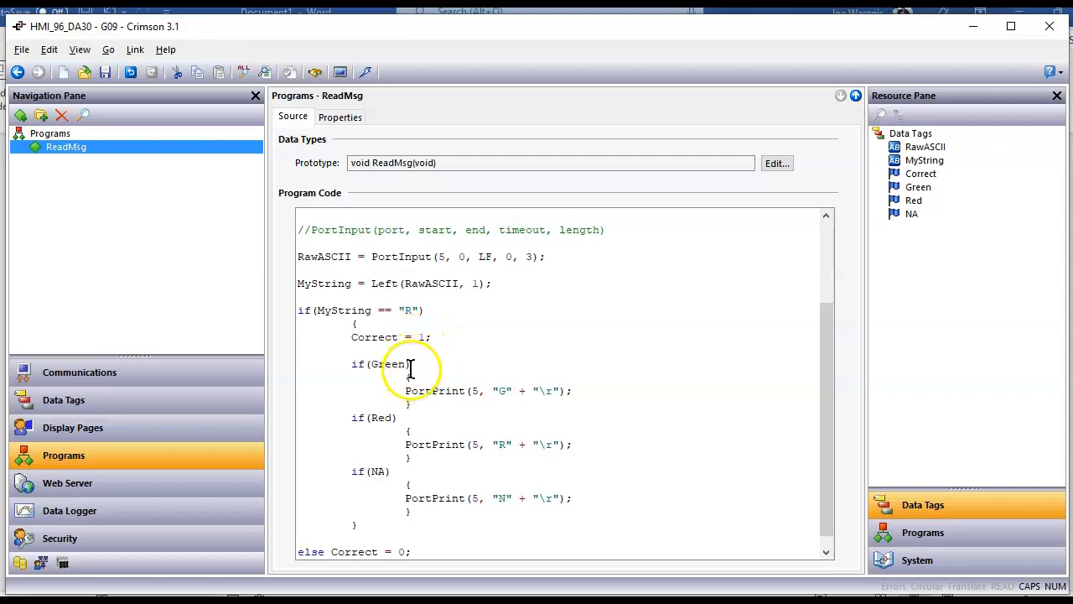
{"action": "scroll", "scroll_direction": "up", "scroll_amount": 3}
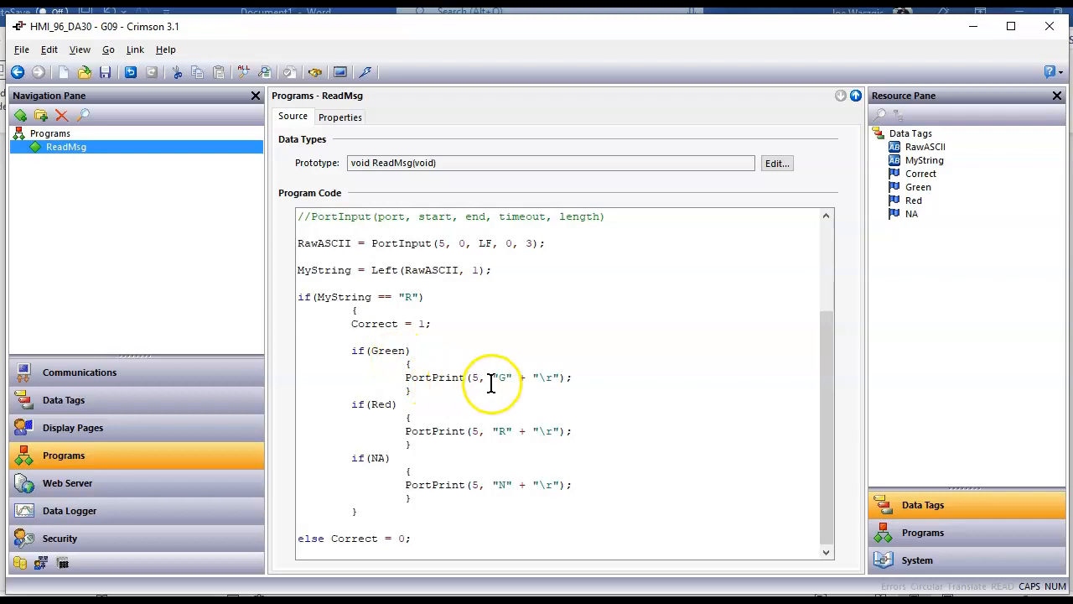
{"action": "mouse_move", "coordinate": [560, 384]}
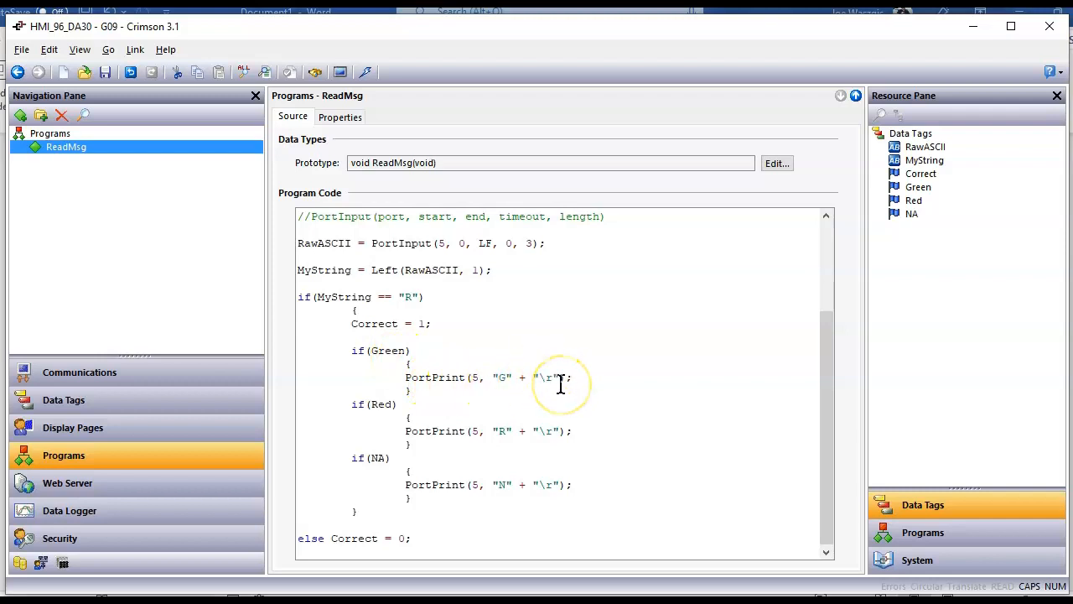
{"action": "mouse_move", "coordinate": [462, 440]}
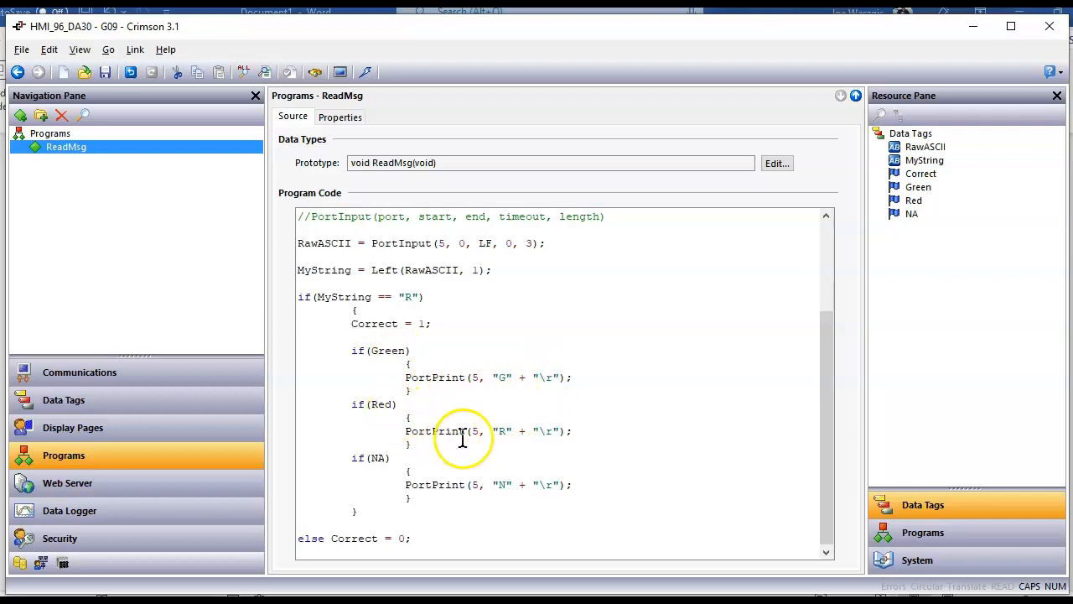
{"action": "mouse_move", "coordinate": [505, 437]}
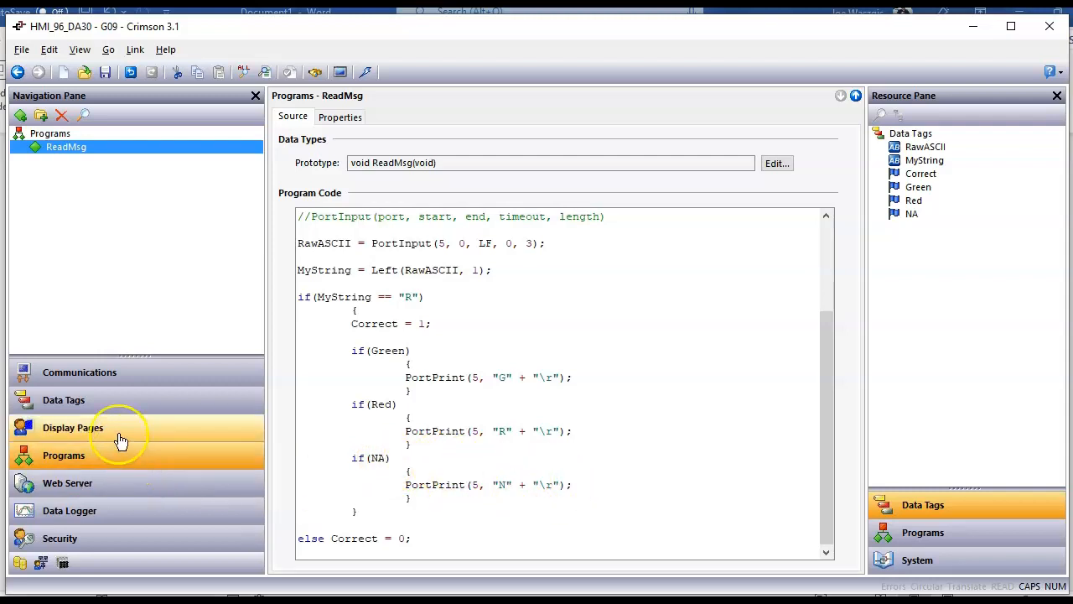
Open Display Pages to show Page1 with MyString, Correct, RawASCII and indicators.
{"action": "left_click", "coordinate": [72, 428]}
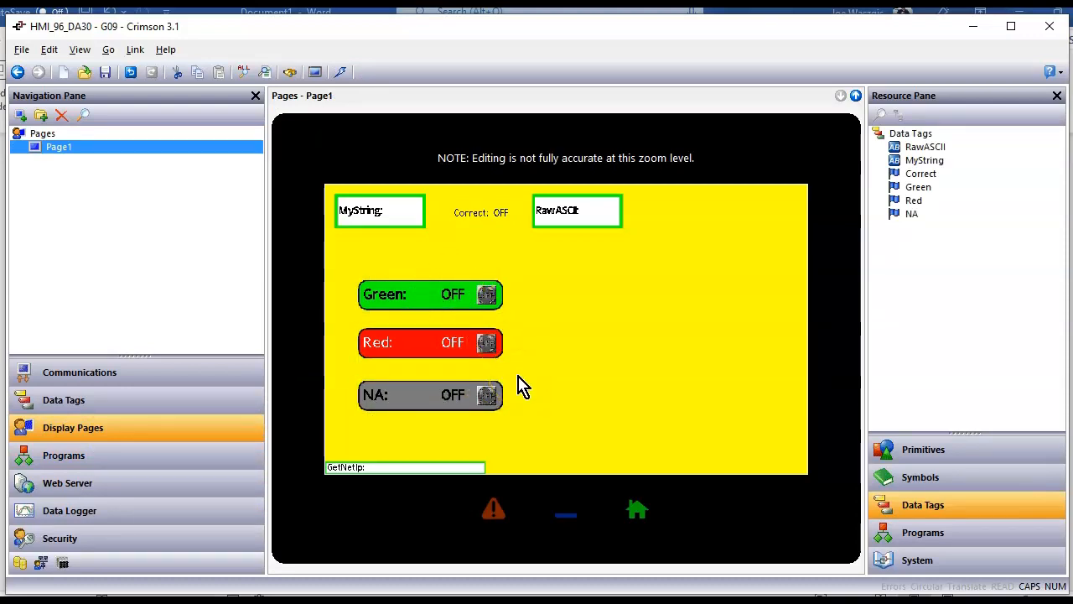
{"action": "mouse_move", "coordinate": [394, 80]}
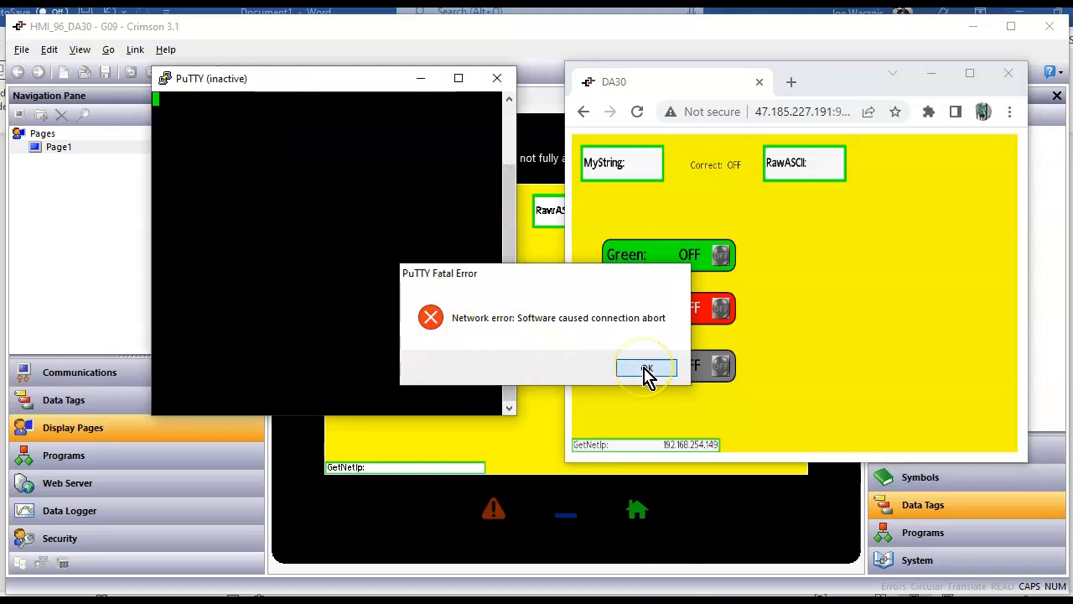
Dismiss PuTTY's Fatal Error and restart the session to 192.168.254.149.
{"action": "left_click", "coordinate": [646, 368]}
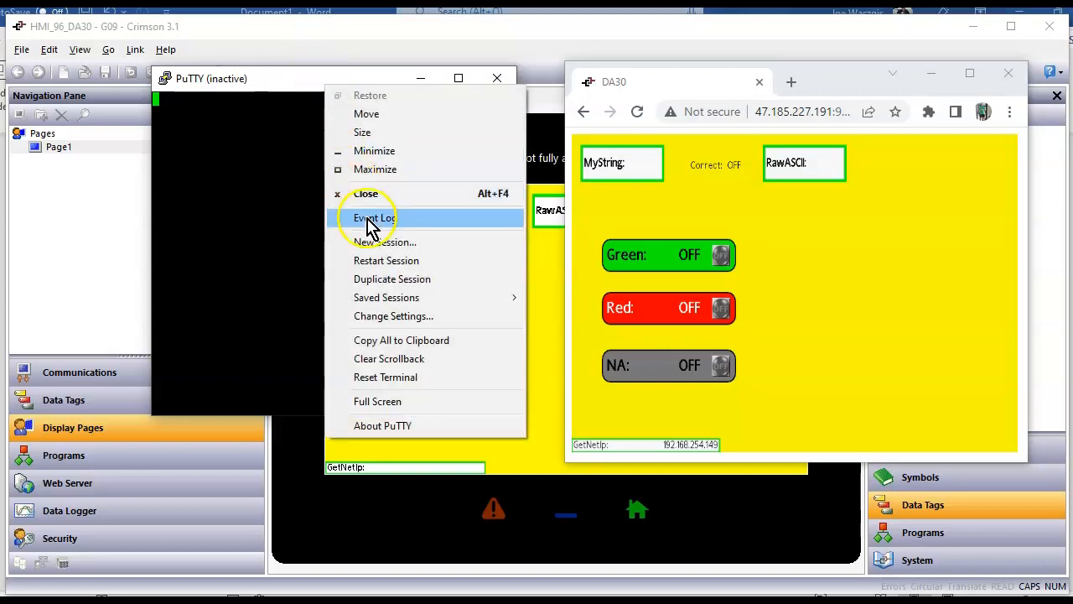
{"action": "left_click", "coordinate": [386, 260]}
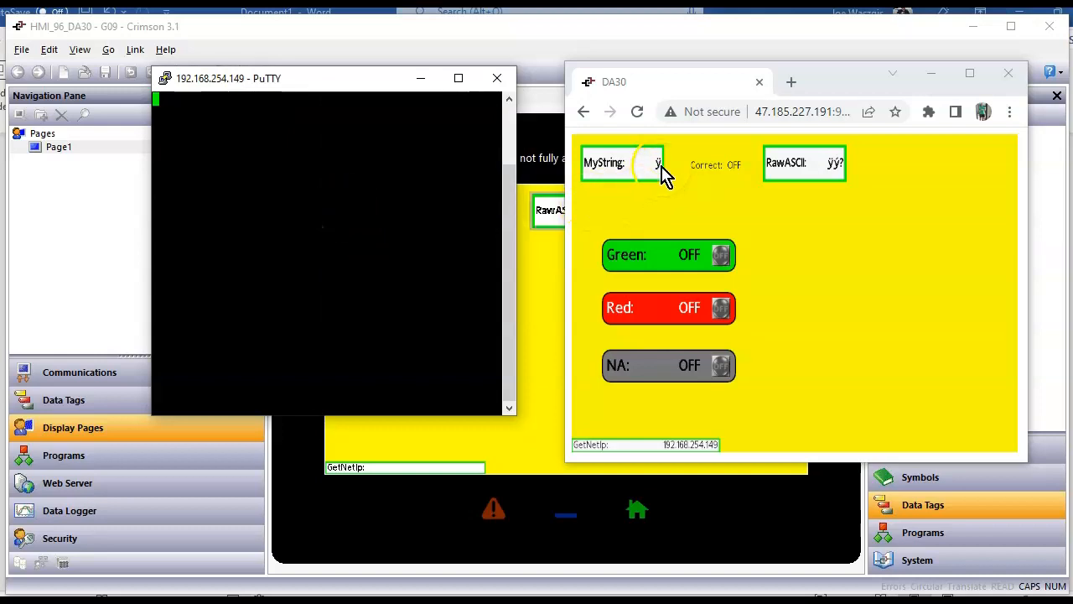
{"action": "mouse_move", "coordinate": [338, 175]}
{"action": "type", "text": "A"}
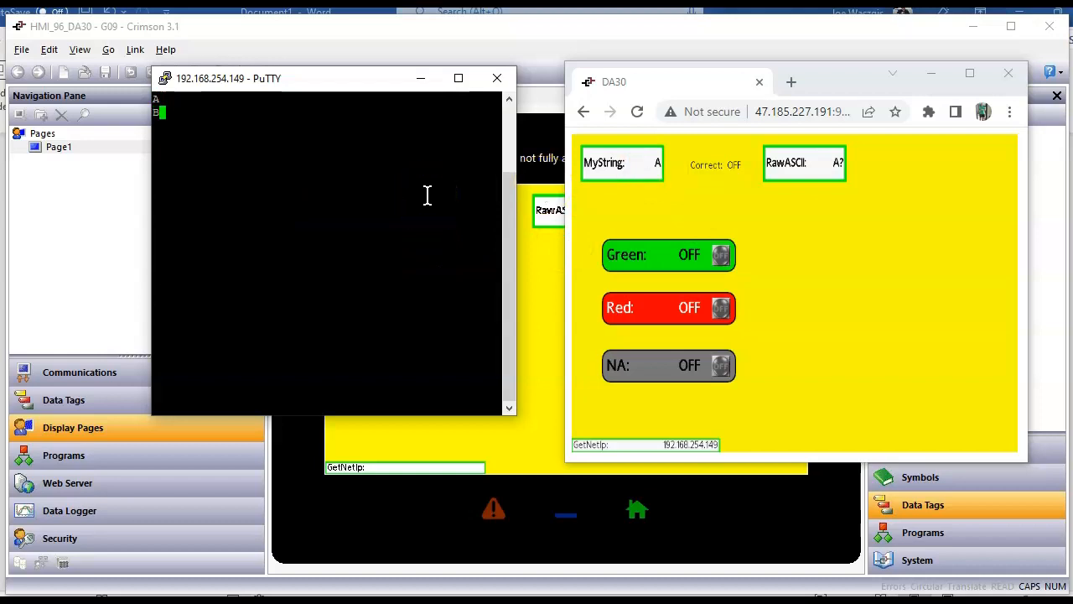
Send the letters A, B and C from PuTTY so MyString shows C.
{"action": "type", "text": "B"}
{"action": "type", "text": "C"}
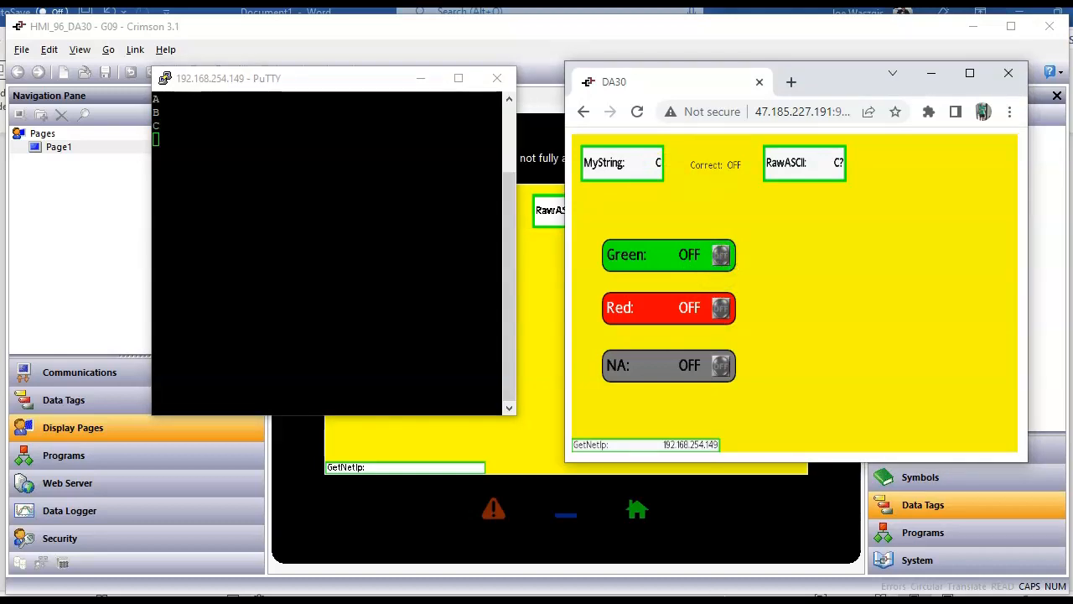
Send R with Green on, switch to Red and resend, then turn NA on.
{"action": "left_click", "coordinate": [720, 255]}
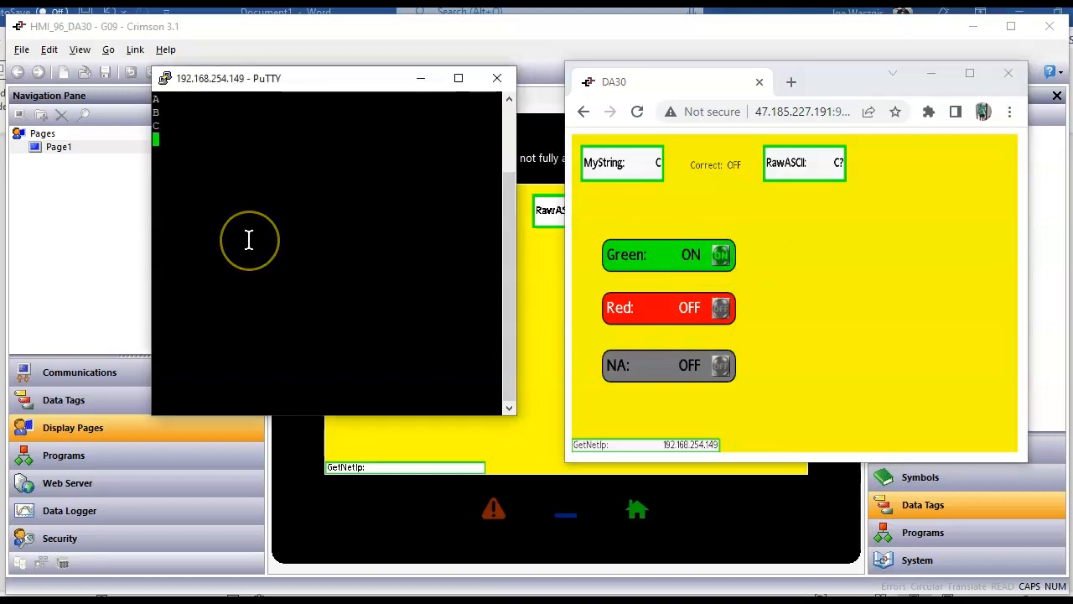
{"action": "mouse_move", "coordinate": [249, 240]}
{"action": "type", "text": "D"}
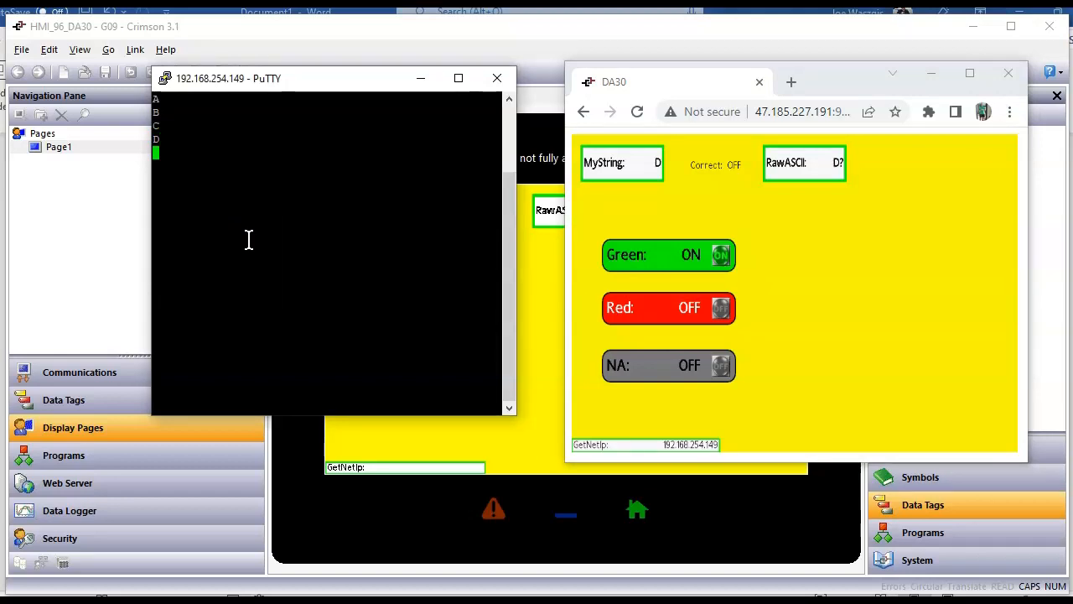
{"action": "type", "text": "R"}
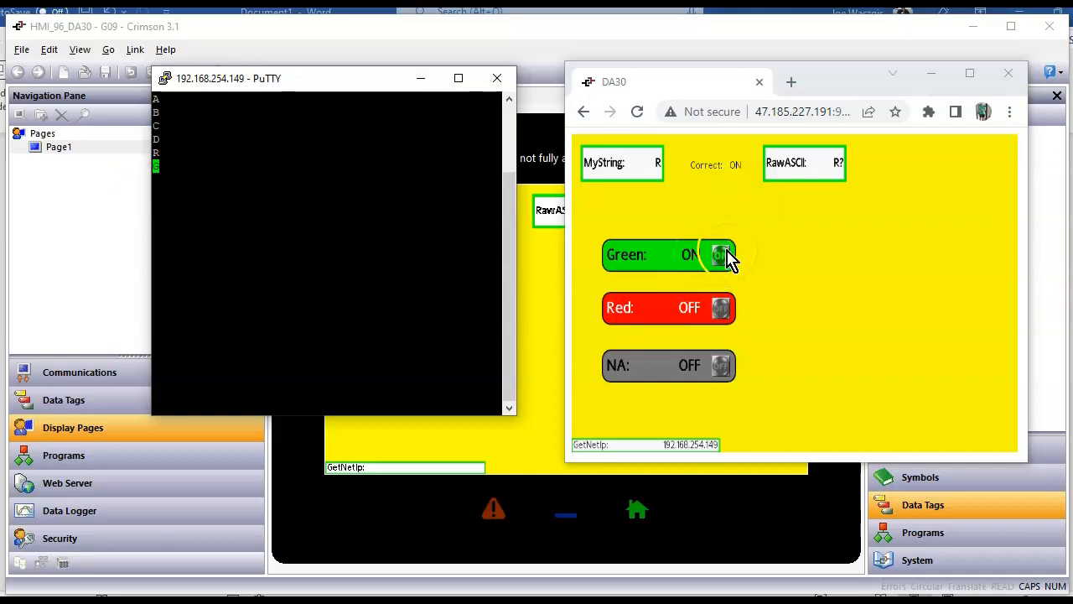
{"action": "left_click", "coordinate": [721, 254]}
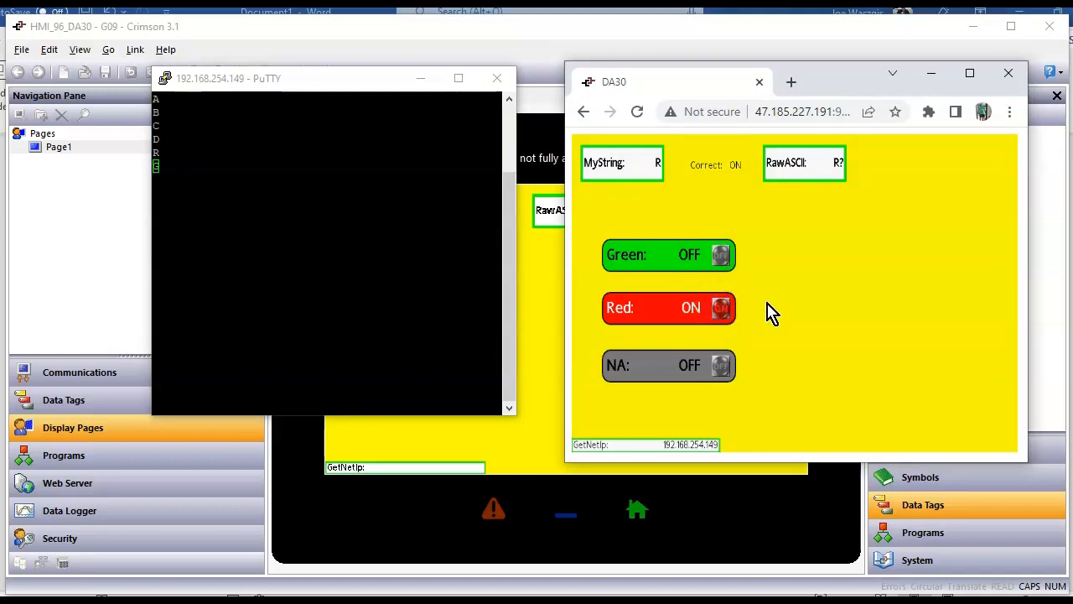
{"action": "left_click", "coordinate": [700, 304]}
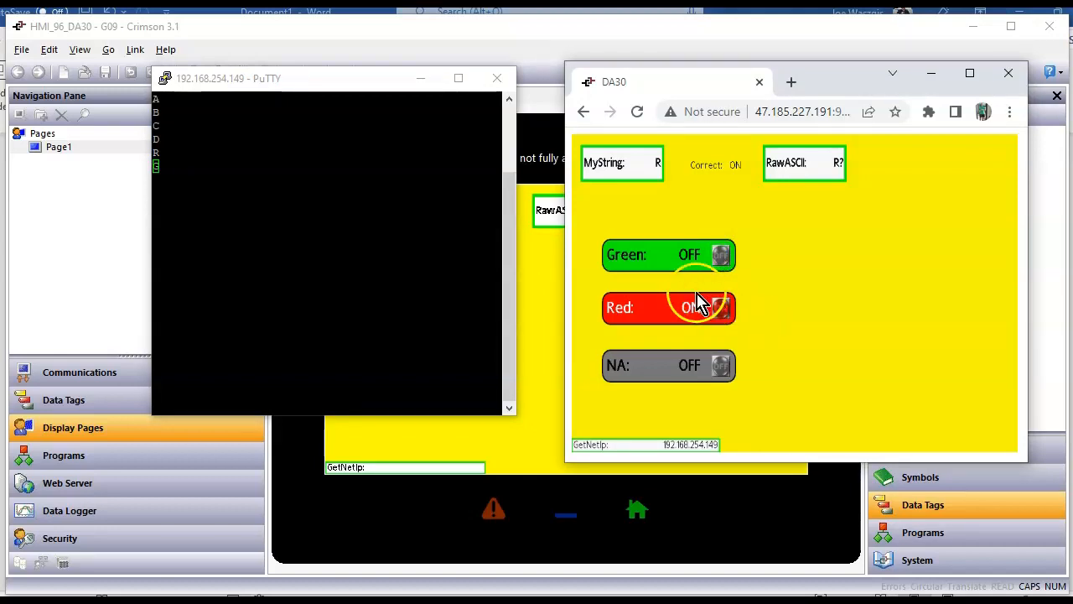
{"action": "left_click", "coordinate": [719, 308]}
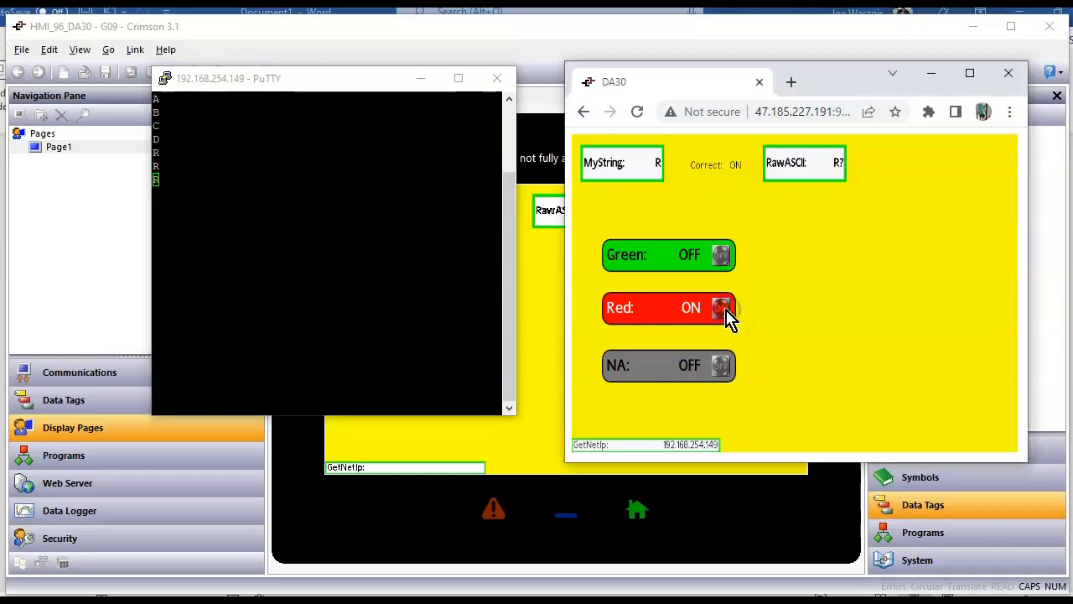
{"action": "left_click", "coordinate": [721, 307]}
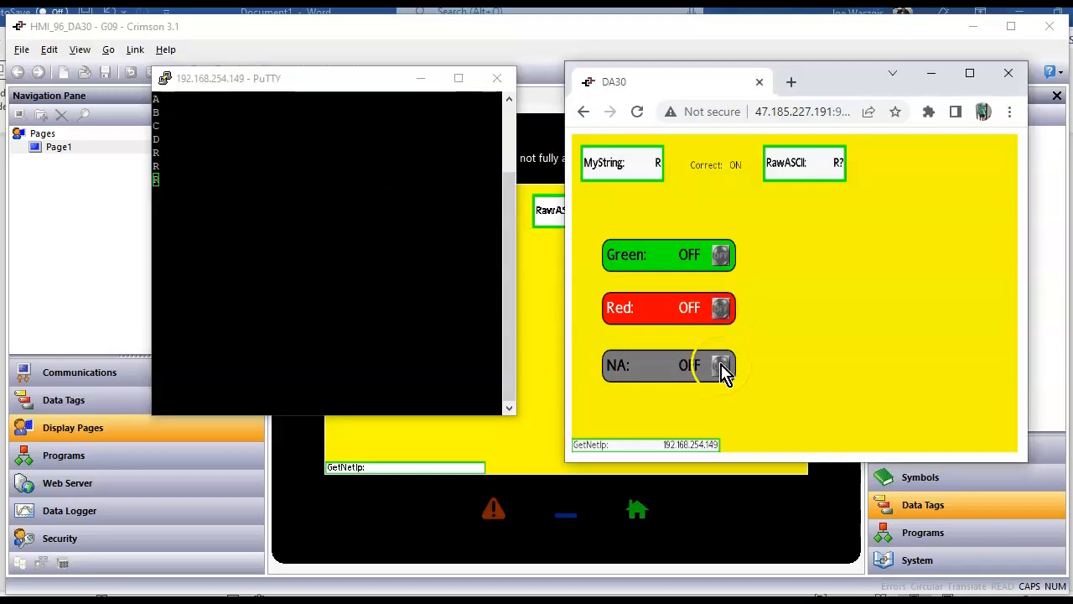
{"action": "left_click", "coordinate": [719, 364]}
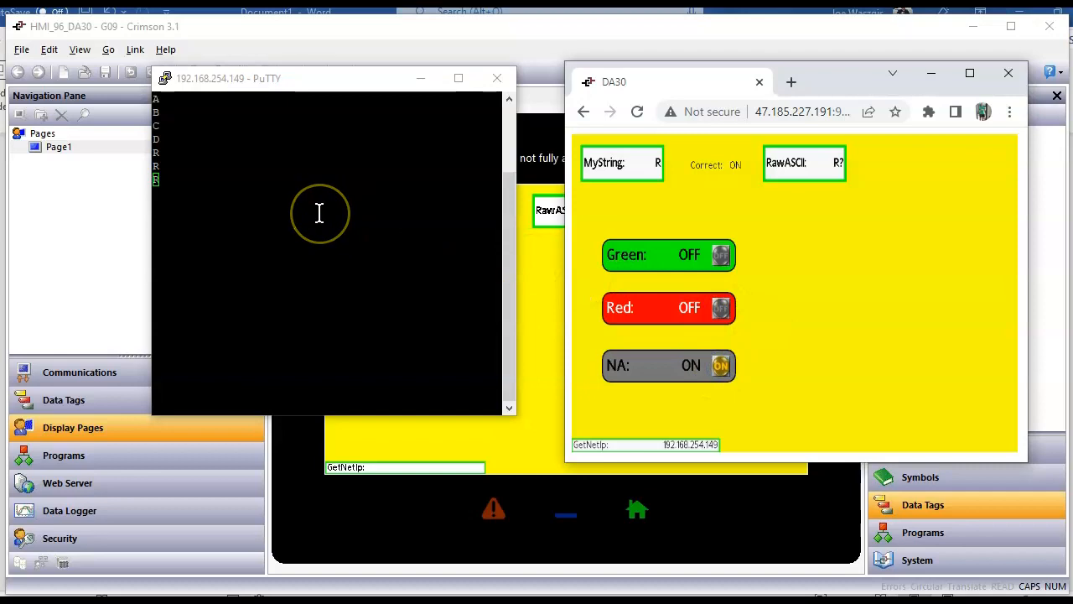
{"action": "mouse_move", "coordinate": [319, 212]}
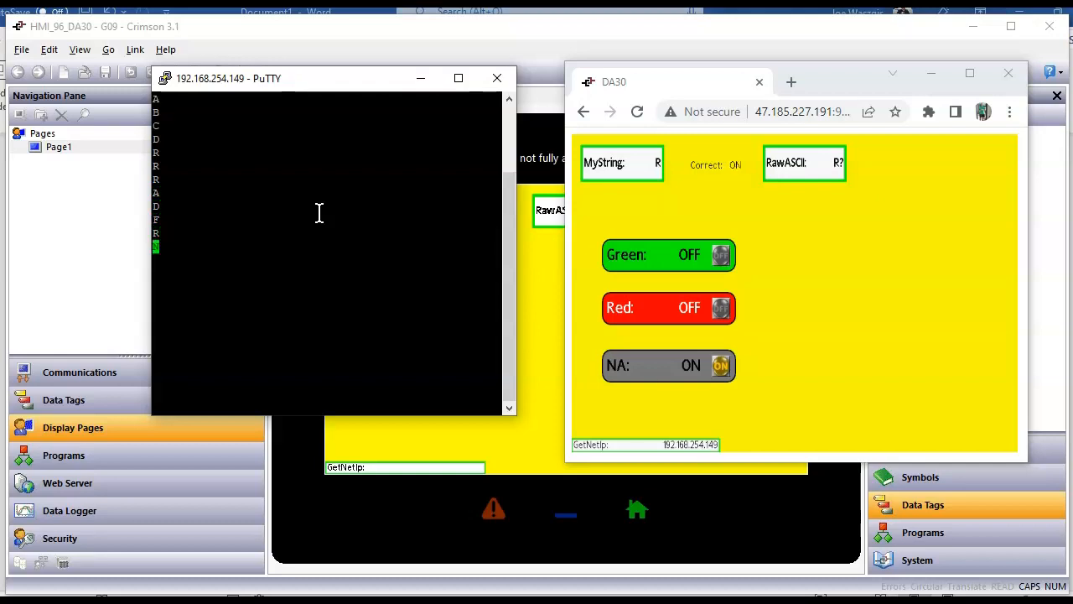
{"action": "mouse_move", "coordinate": [404, 250]}
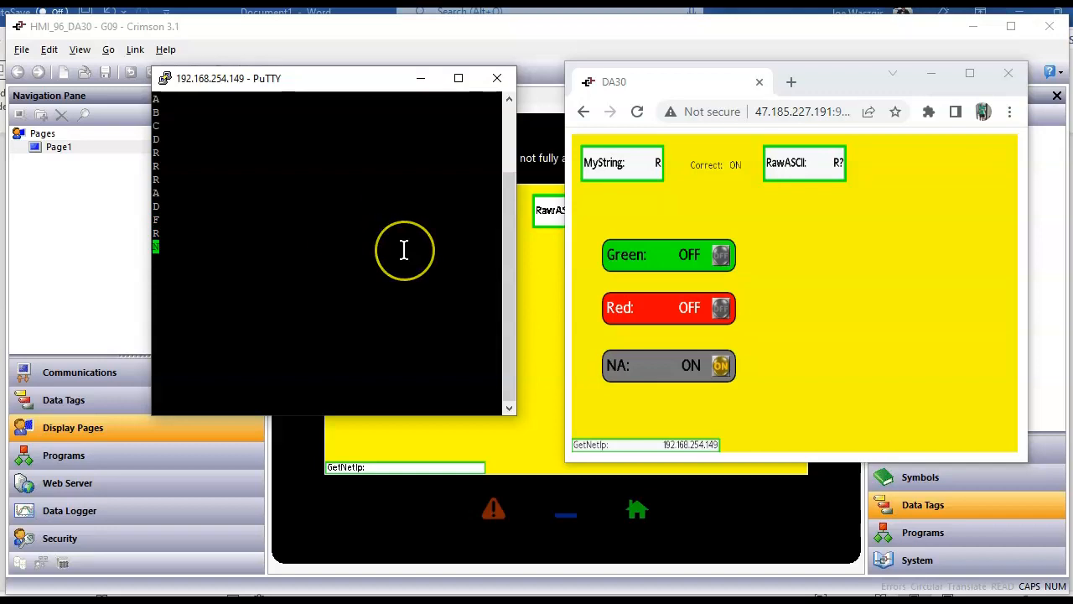
{"action": "mouse_move", "coordinate": [403, 250]}
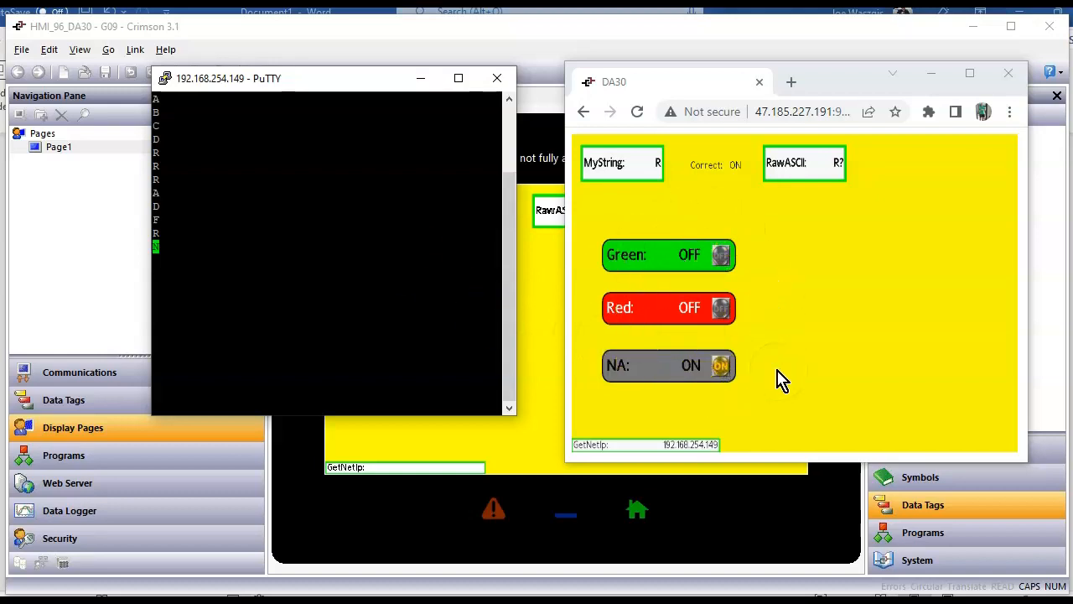
{"action": "mouse_move", "coordinate": [742, 285]}
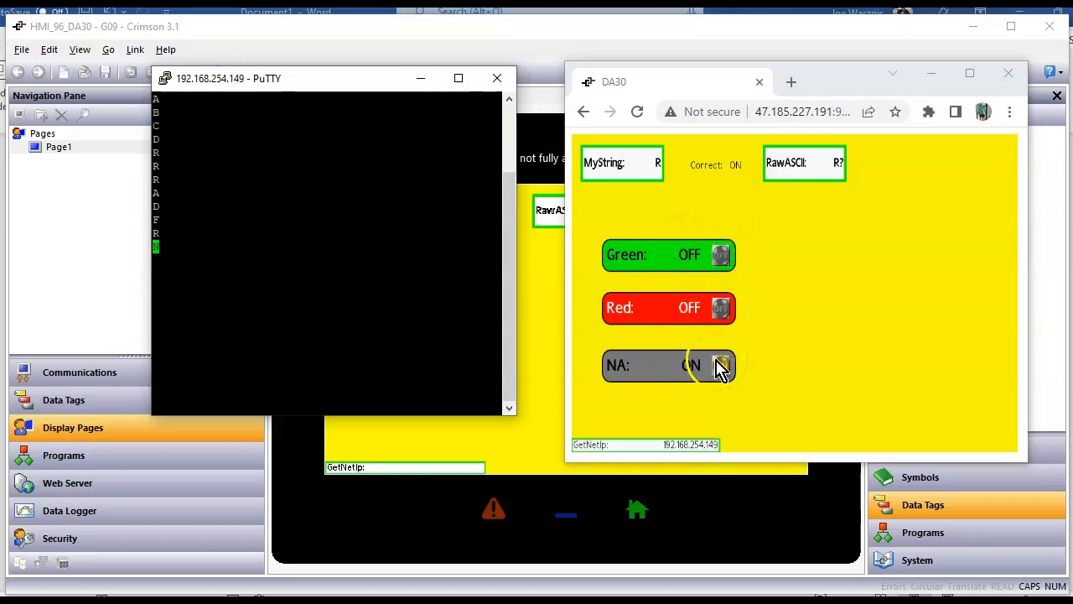
Send R with NA on for an N reply, then show ReadMsg's code.
{"action": "left_click", "coordinate": [721, 364]}
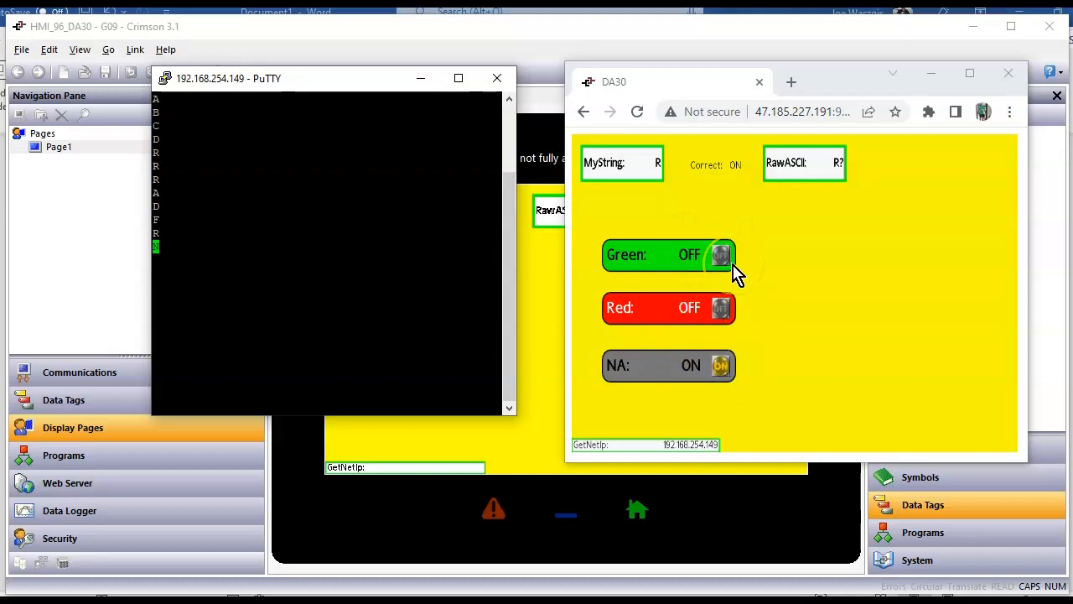
{"action": "mouse_move", "coordinate": [768, 226]}
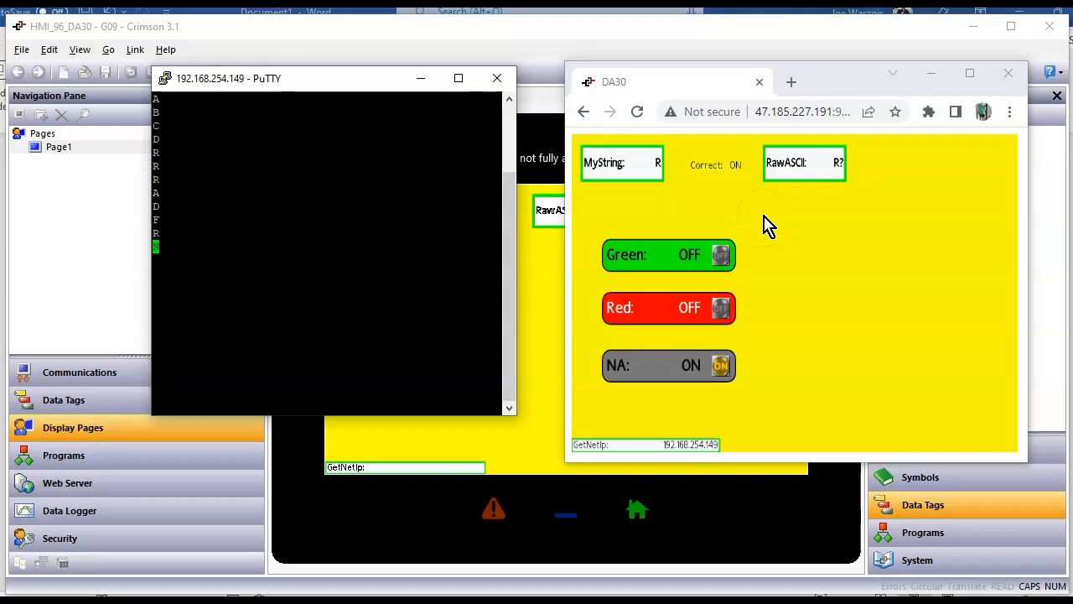
{"action": "mouse_move", "coordinate": [607, 378]}
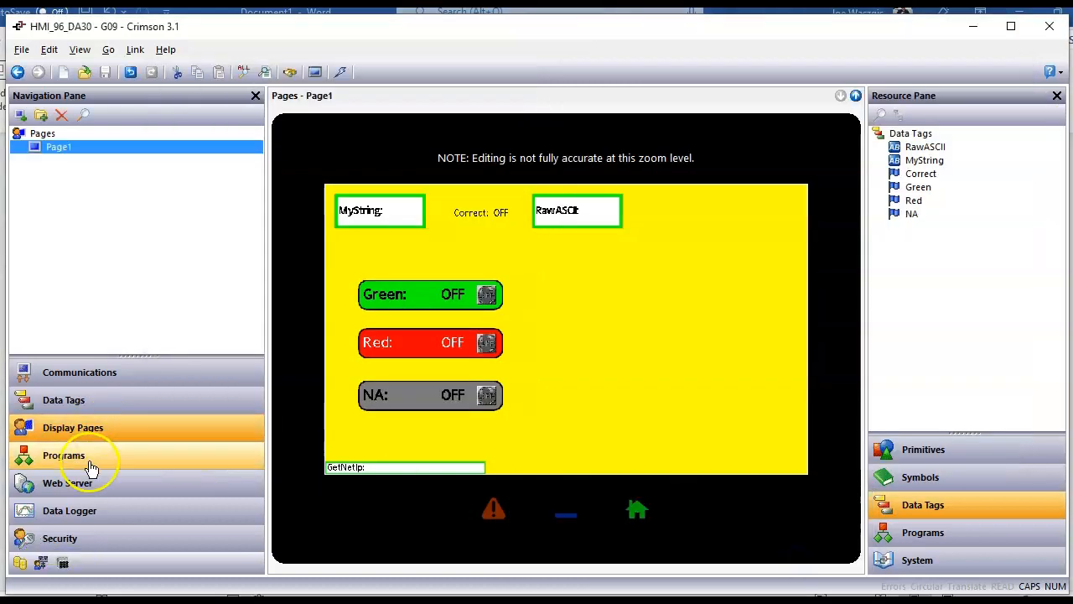
{"action": "left_click", "coordinate": [63, 454]}
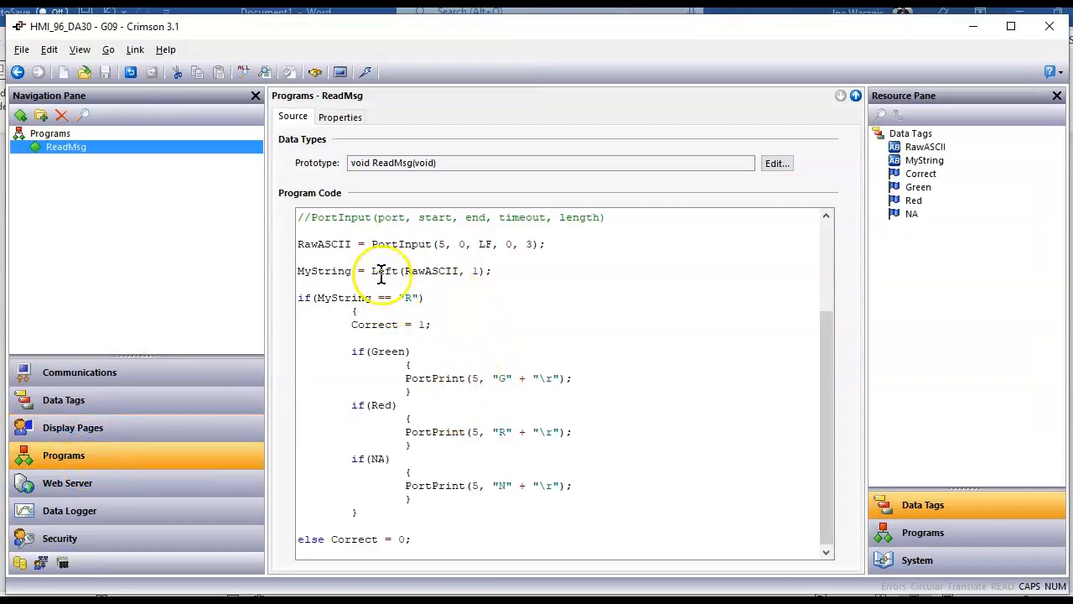
{"action": "mouse_move", "coordinate": [247, 352]}
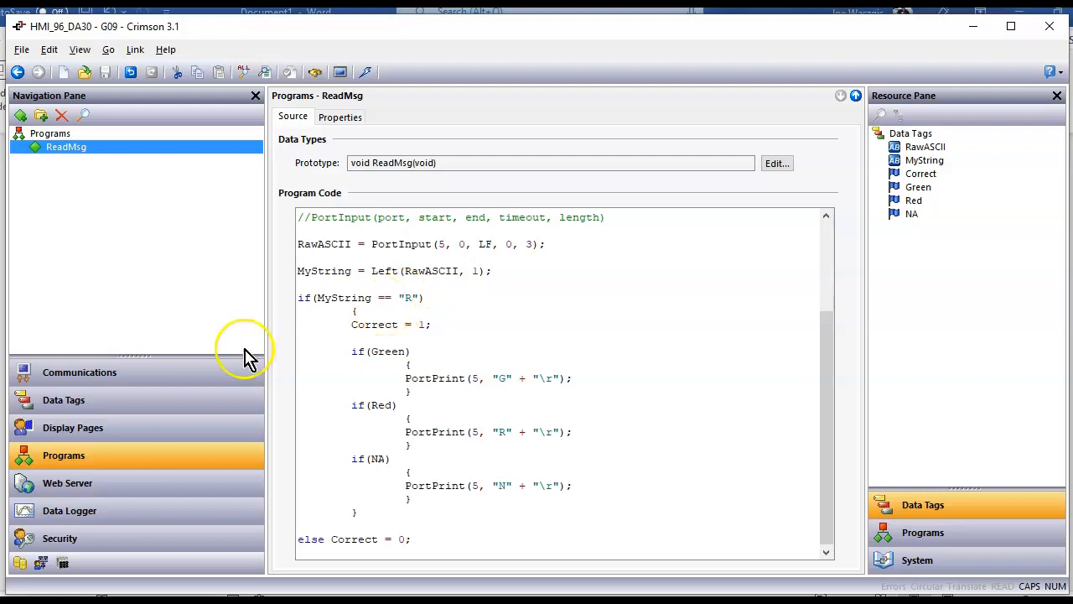
Type ReadMsg() into Protocol 1's On Update field via the Programs resource list.
{"action": "left_click", "coordinate": [79, 372]}
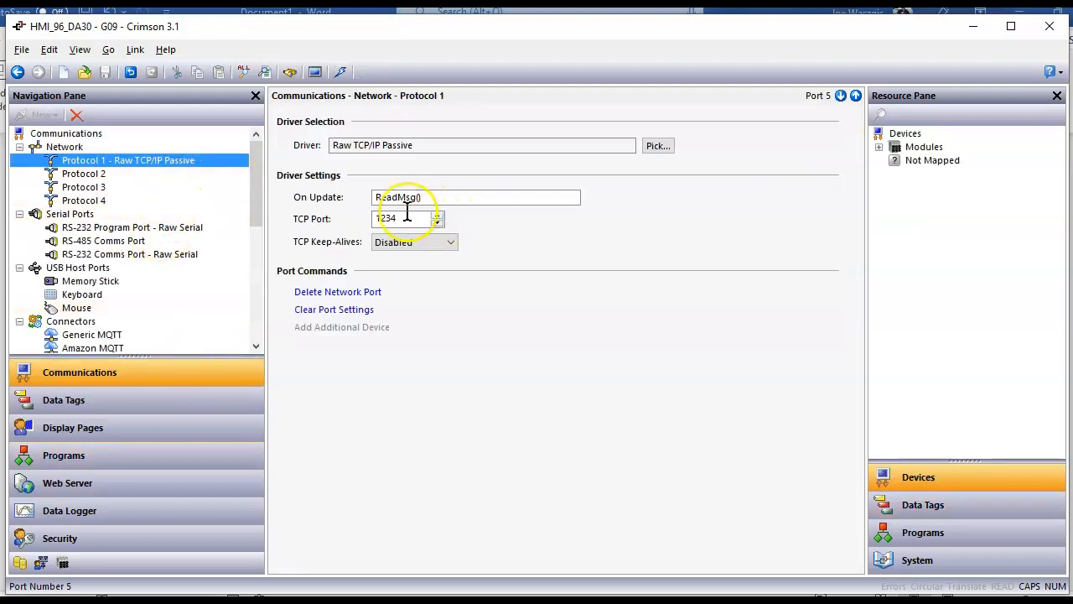
{"action": "mouse_move", "coordinate": [987, 552]}
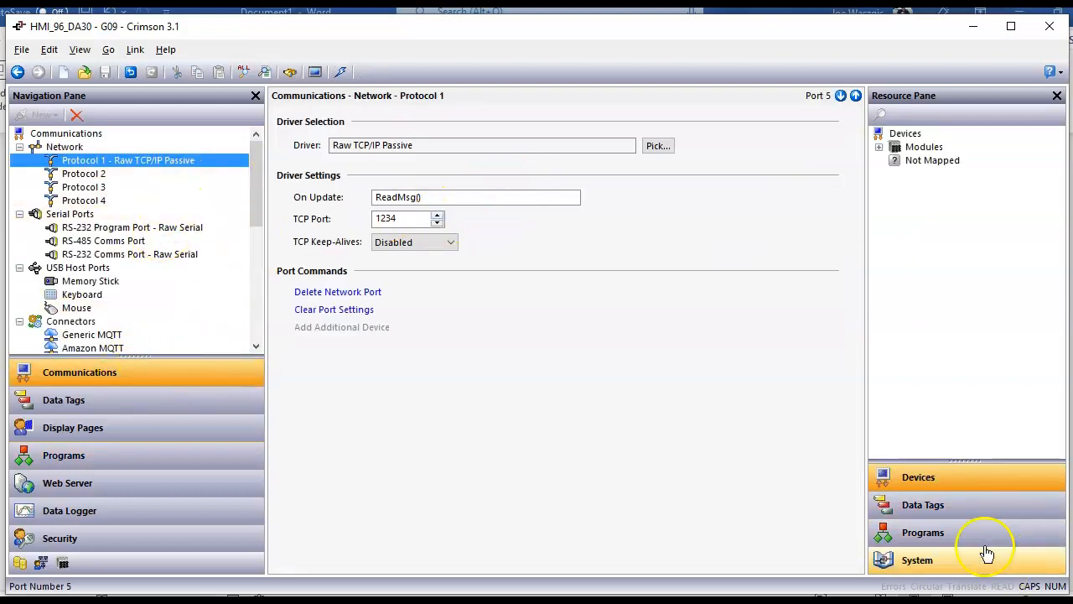
{"action": "left_click", "coordinate": [922, 532]}
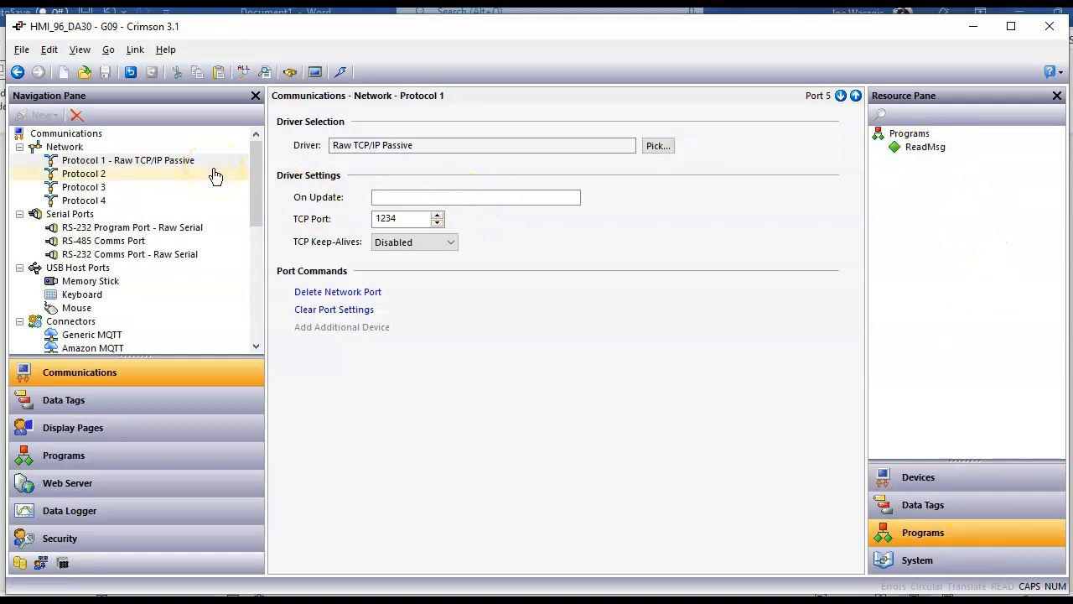
{"action": "mouse_move", "coordinate": [700, 178]}
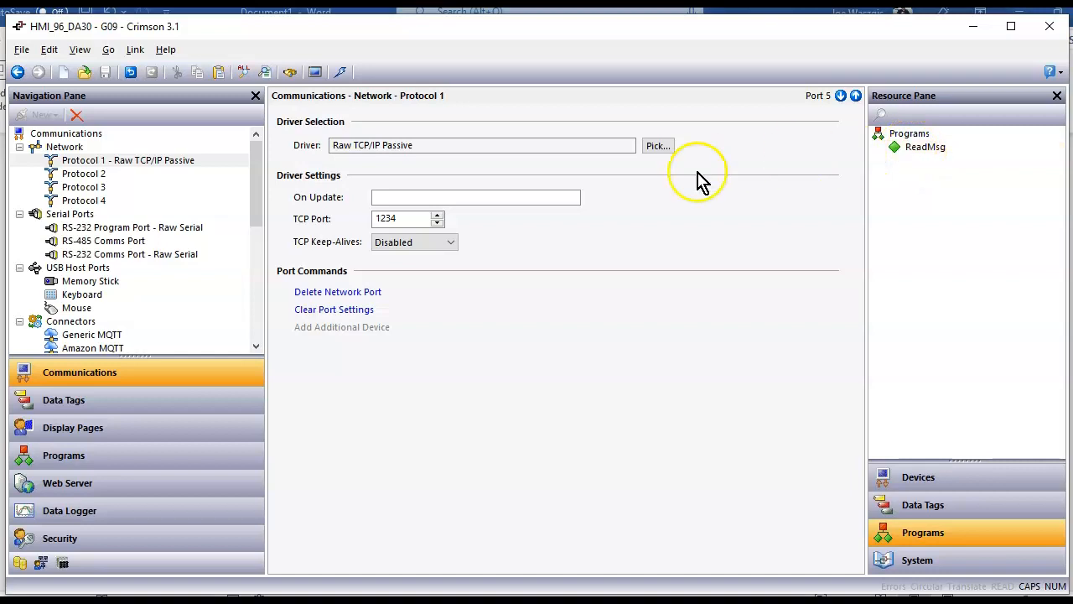
{"action": "left_click", "coordinate": [926, 147]}
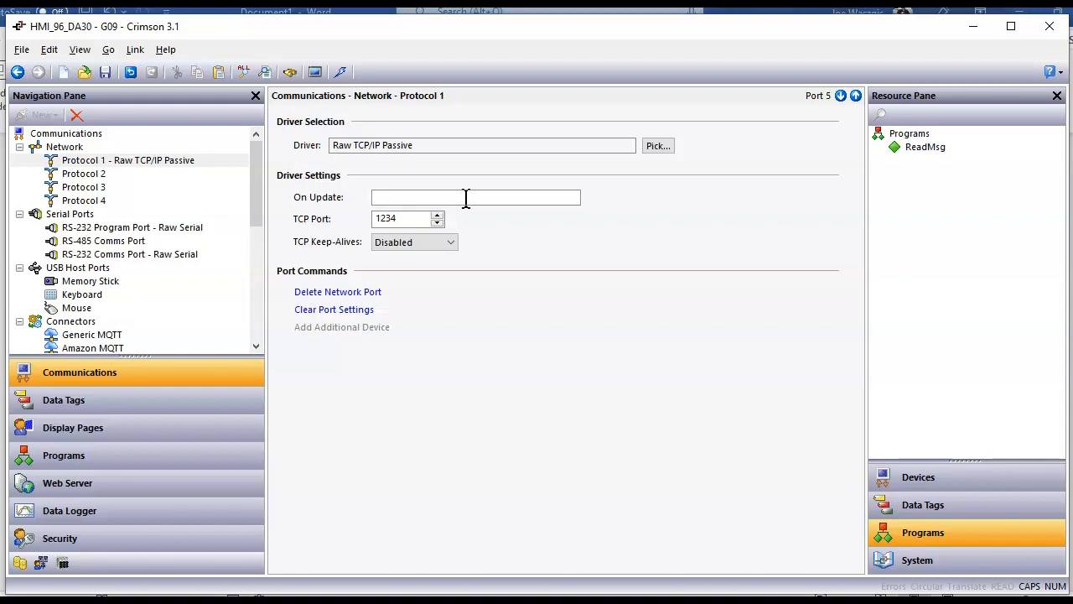
{"action": "type", "text": "rE"}
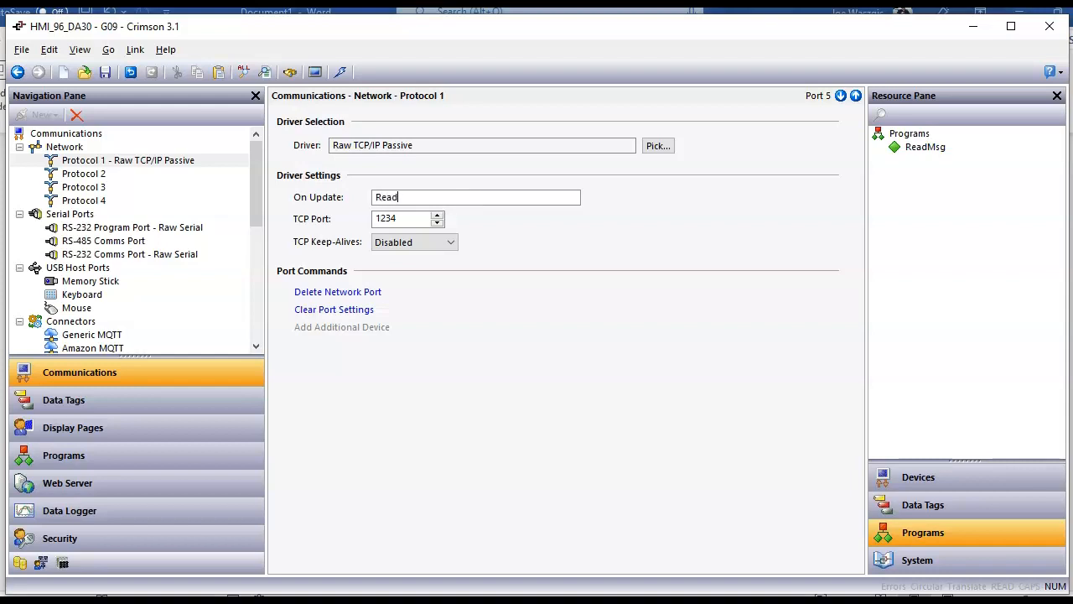
{"action": "type", "text": "Msg"}
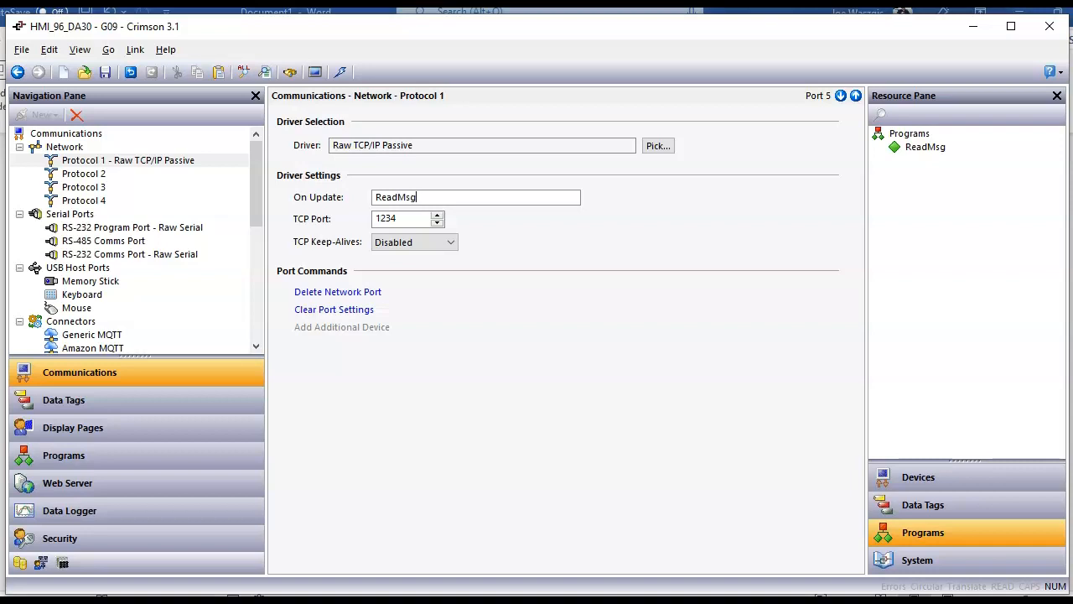
{"action": "type", "text": "()"}
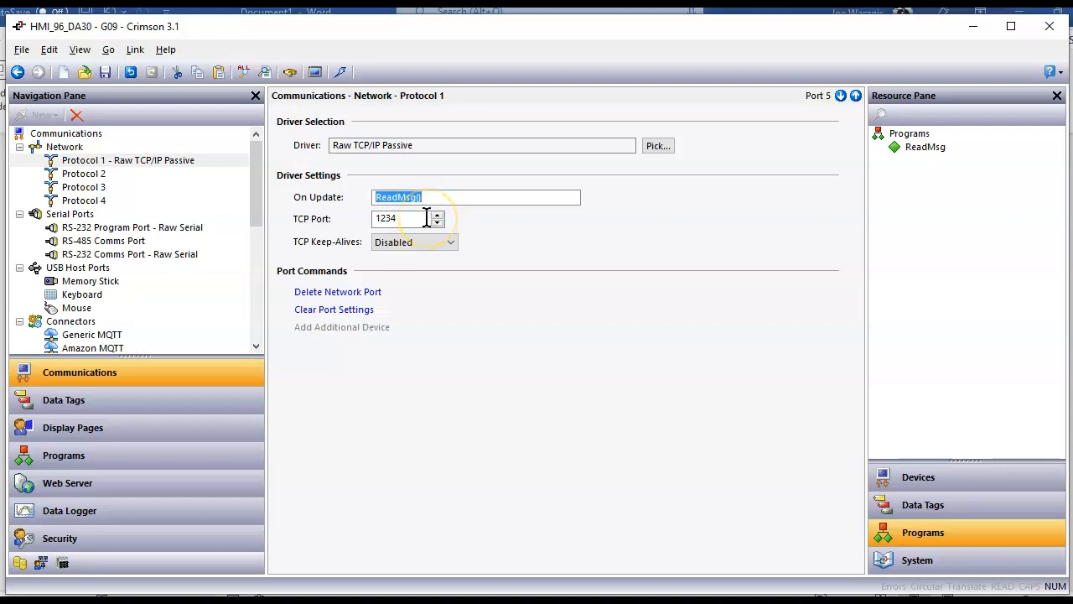
{"action": "mouse_move", "coordinate": [97, 456]}
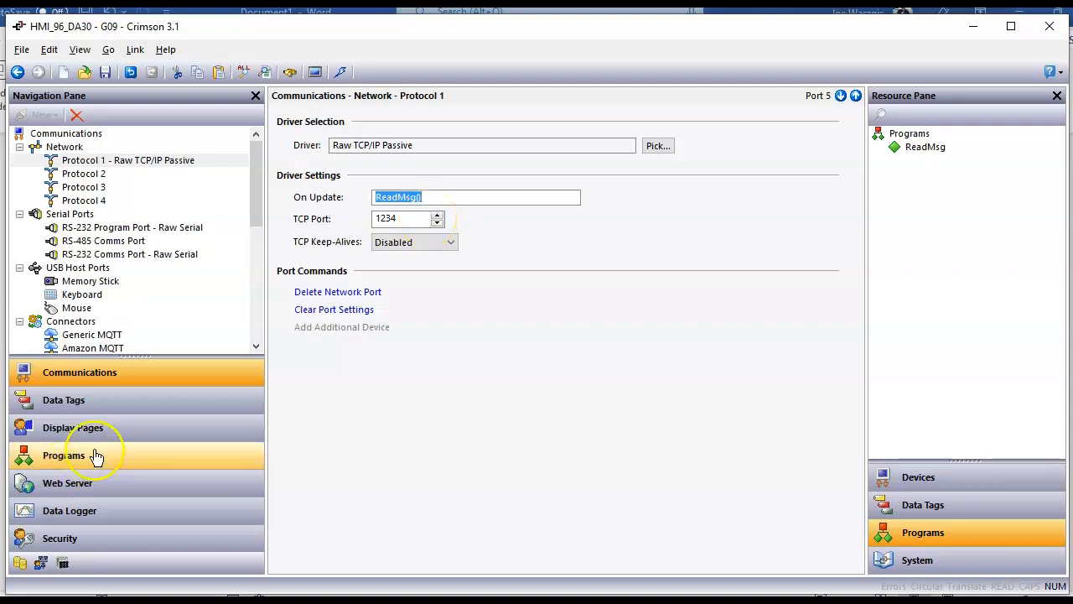